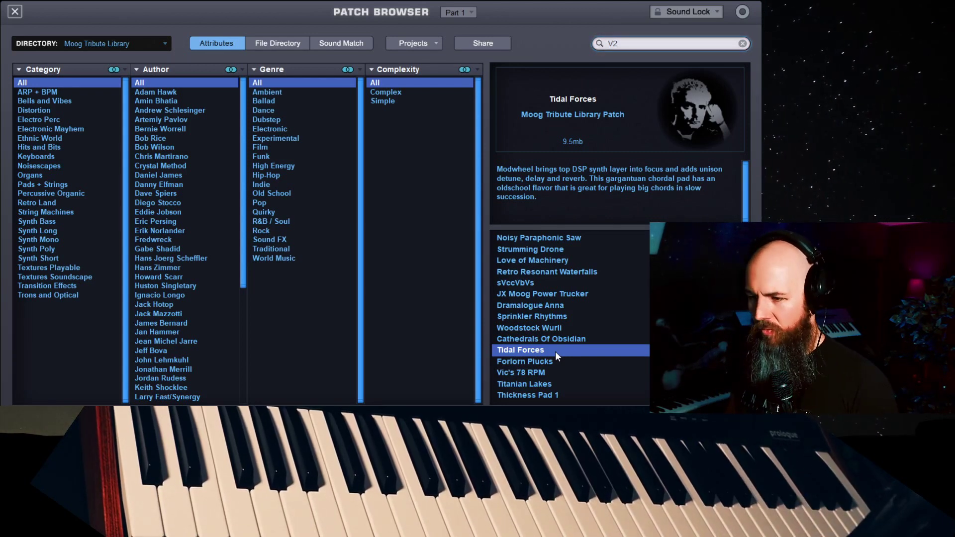
- Load Blackheart Slims from the full-library patch list
{"action": "left_click", "coordinate": [525, 349]}
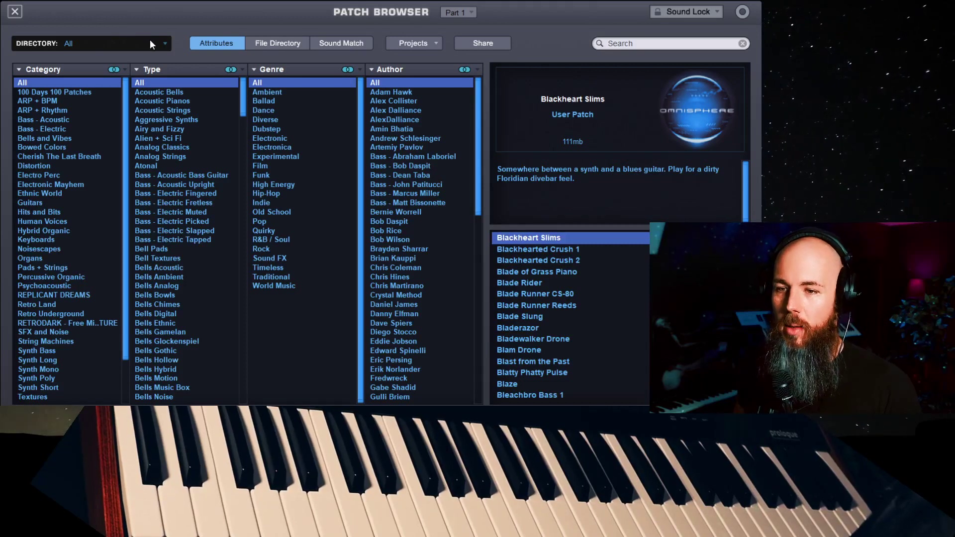
- Restrict the browser to the Moog Tribute Library, search V2 and scroll to And I Beat You More
{"action": "left_click", "coordinate": [91, 43]}
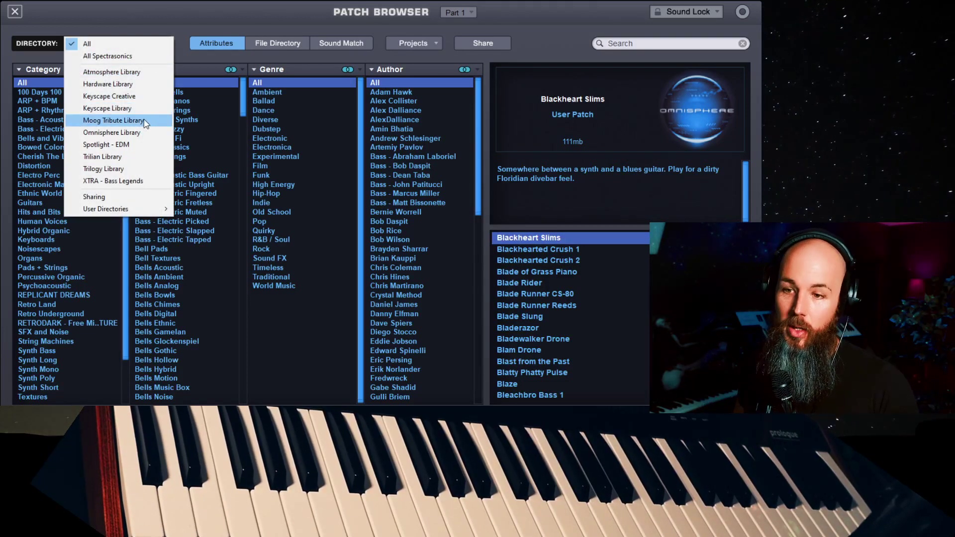
{"action": "left_click", "coordinate": [113, 120]}
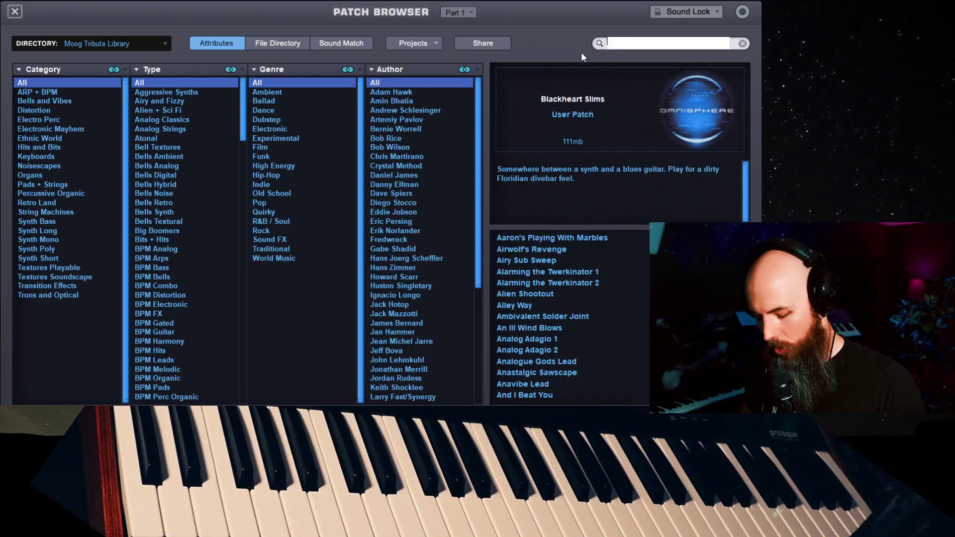
{"action": "type", "text": "V2"}
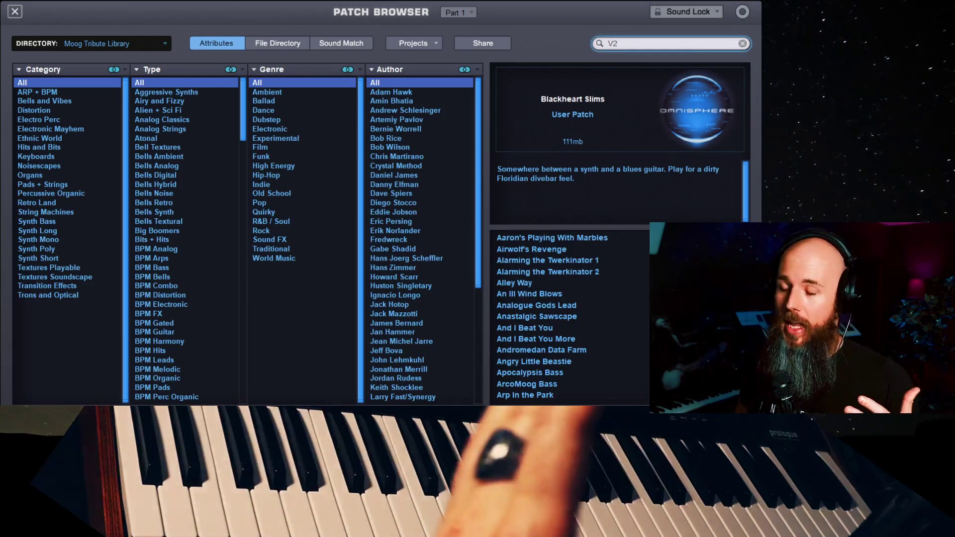
{"action": "scroll", "scroll_direction": "down", "scroll_amount": 3}
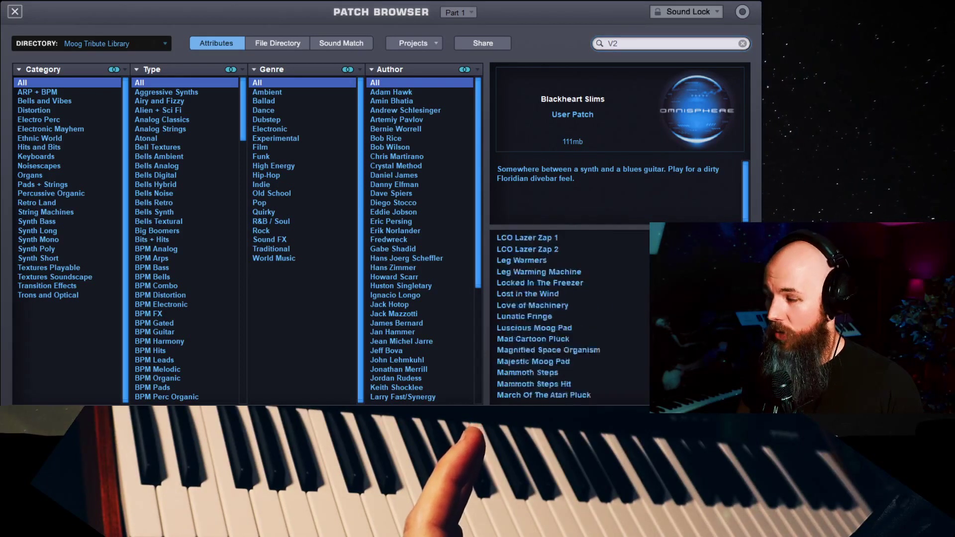
{"action": "scroll", "scroll_direction": "down", "scroll_amount": 3}
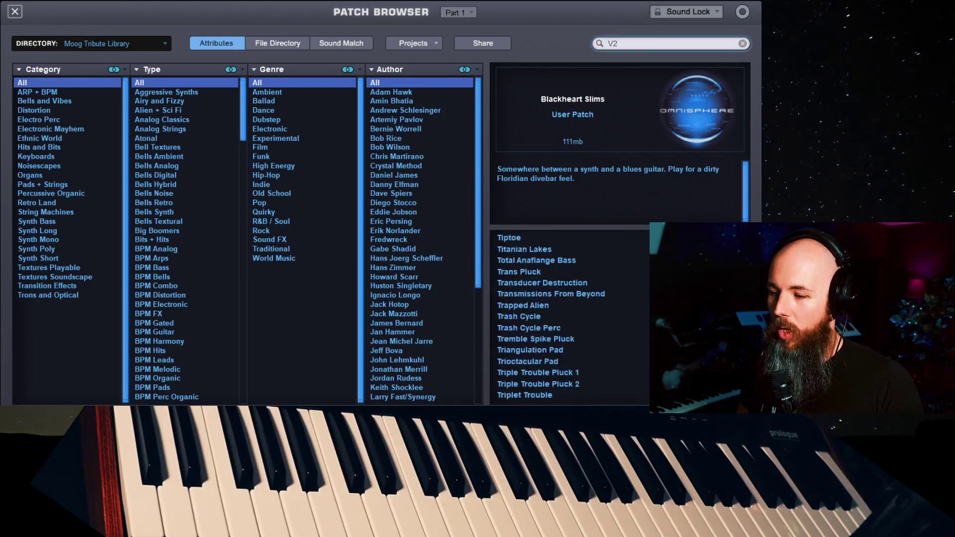
{"action": "scroll", "scroll_direction": "down", "scroll_amount": 3}
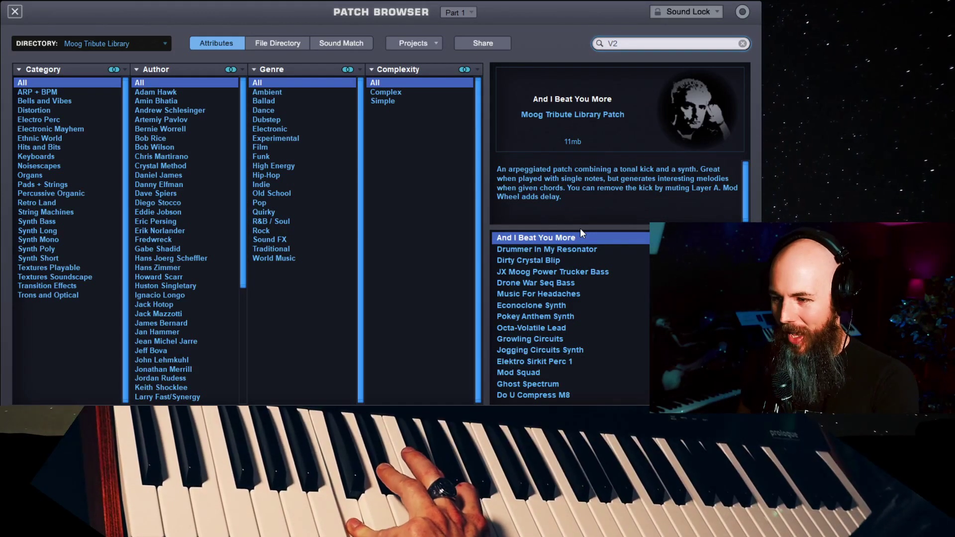
- Audition Drummer In My Resonator, JX Moog Power Trucker Bass, then Music For Headaches
{"action": "left_click", "coordinate": [546, 249]}
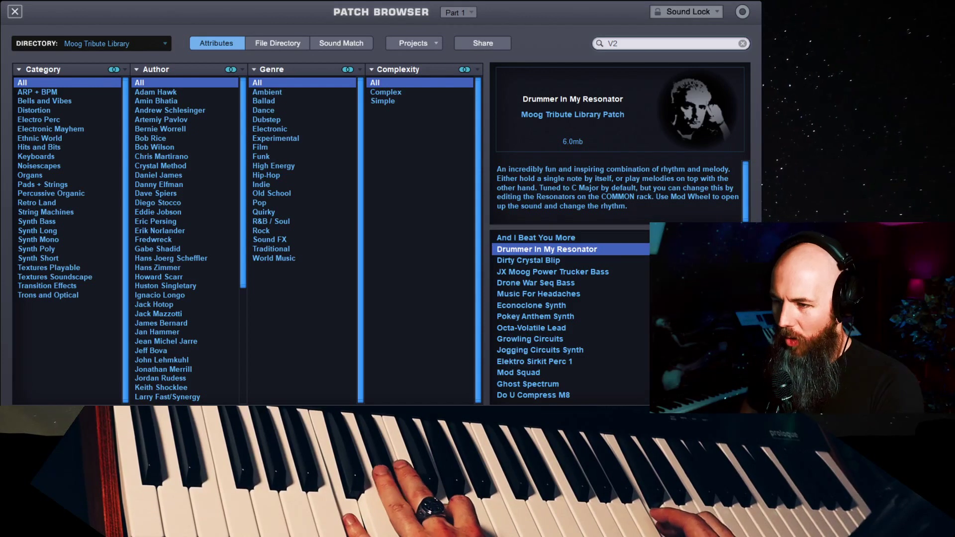
{"action": "left_click", "coordinate": [551, 272]}
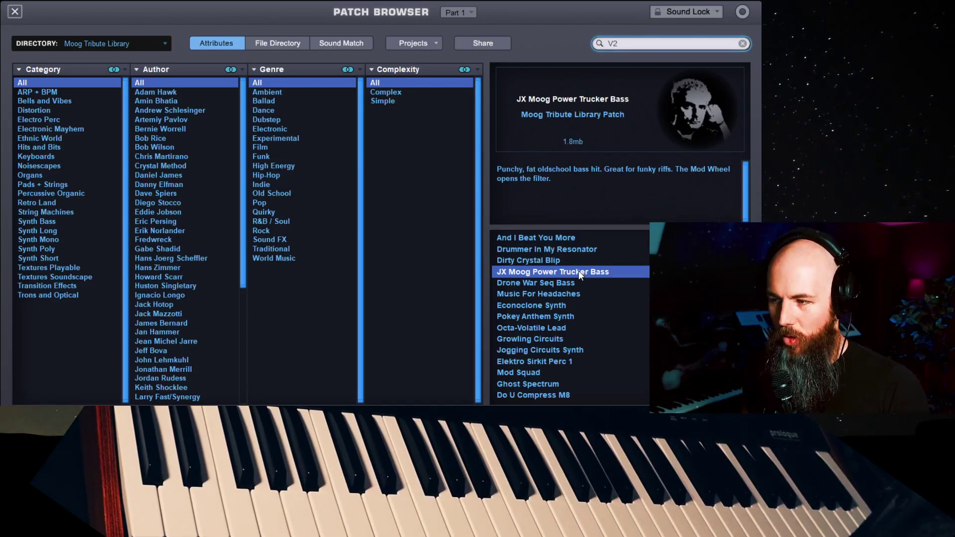
{"action": "left_click", "coordinate": [538, 293]}
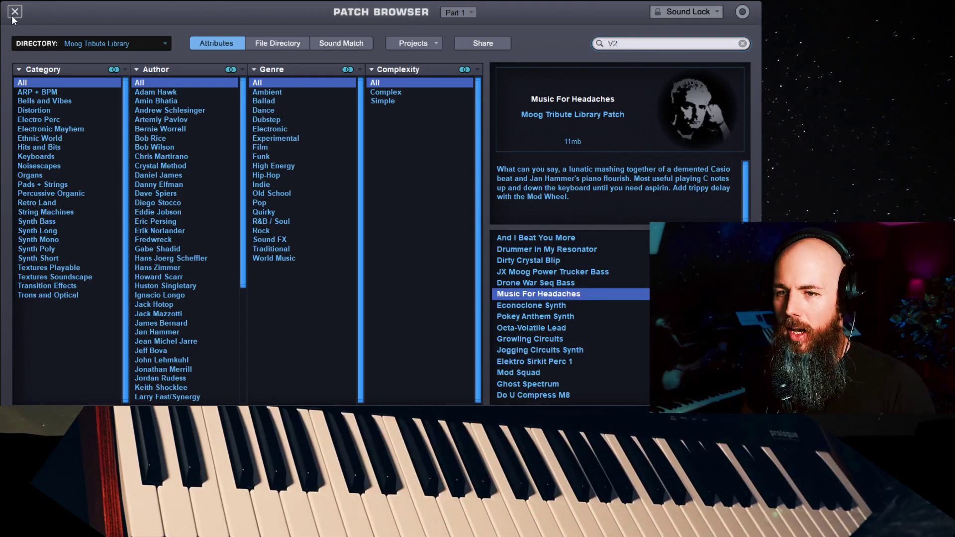
- View Music For Headaches' arpeggiator page, then bring back the large patch browser
{"action": "left_click", "coordinate": [14, 11]}
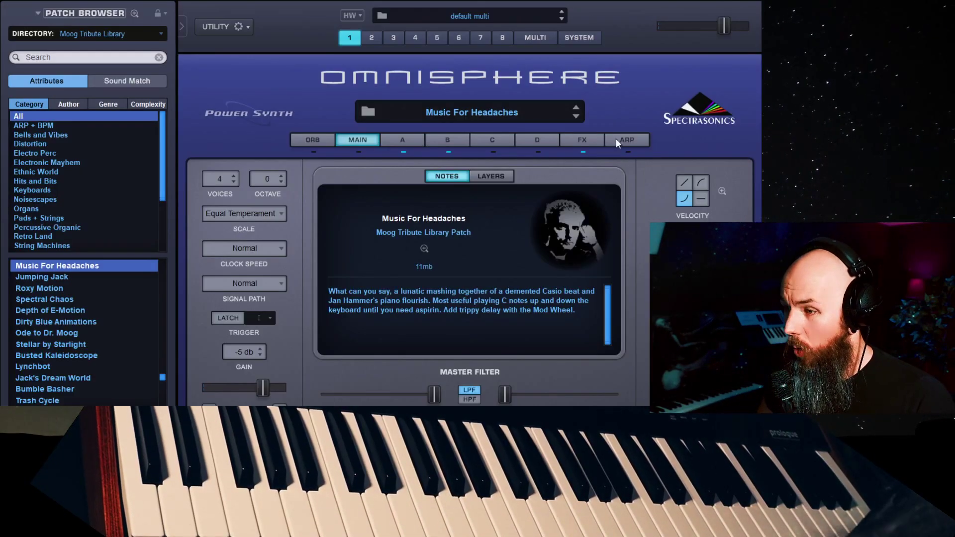
{"action": "left_click", "coordinate": [625, 140]}
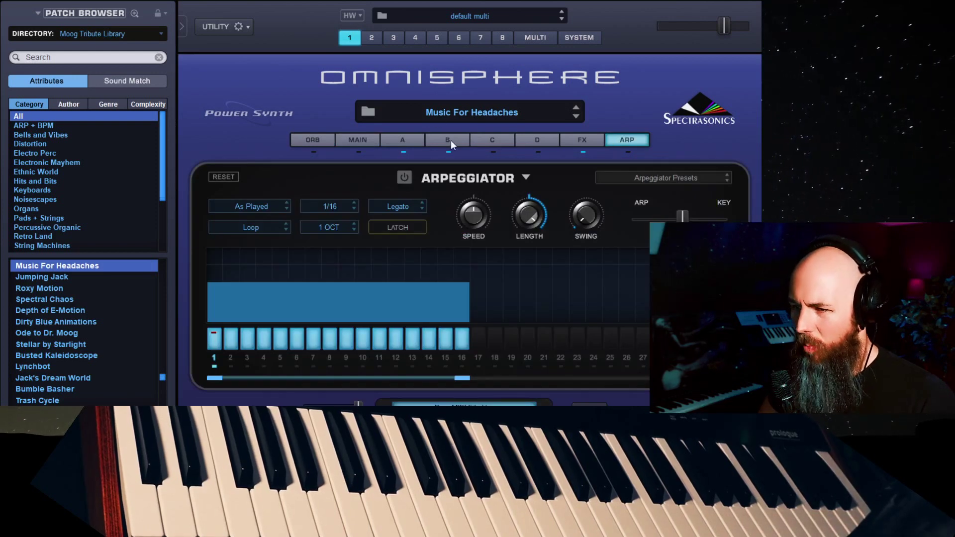
{"action": "left_click", "coordinate": [402, 140]}
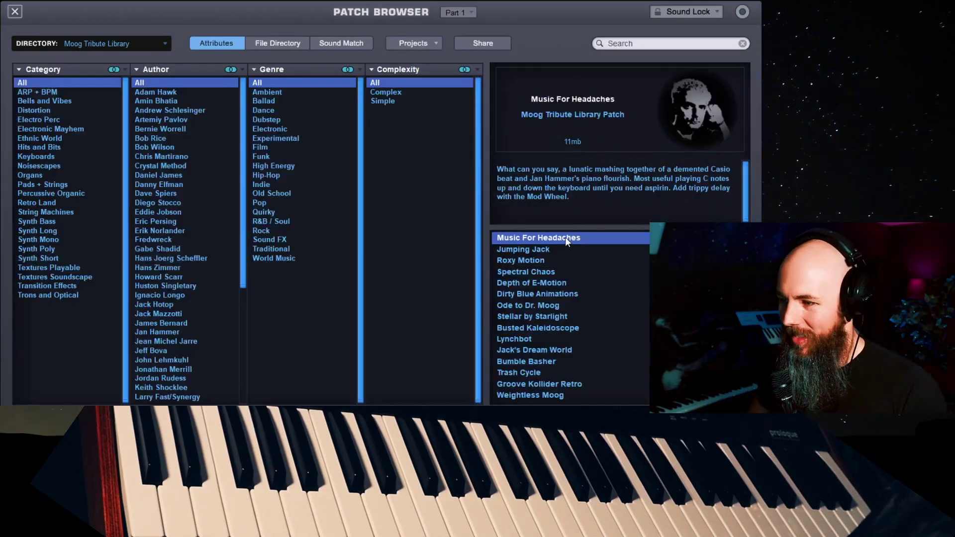
- Search V2 again and load Elektro Sirkit Breakz from the filtered results
{"action": "type", "text": "V2"}
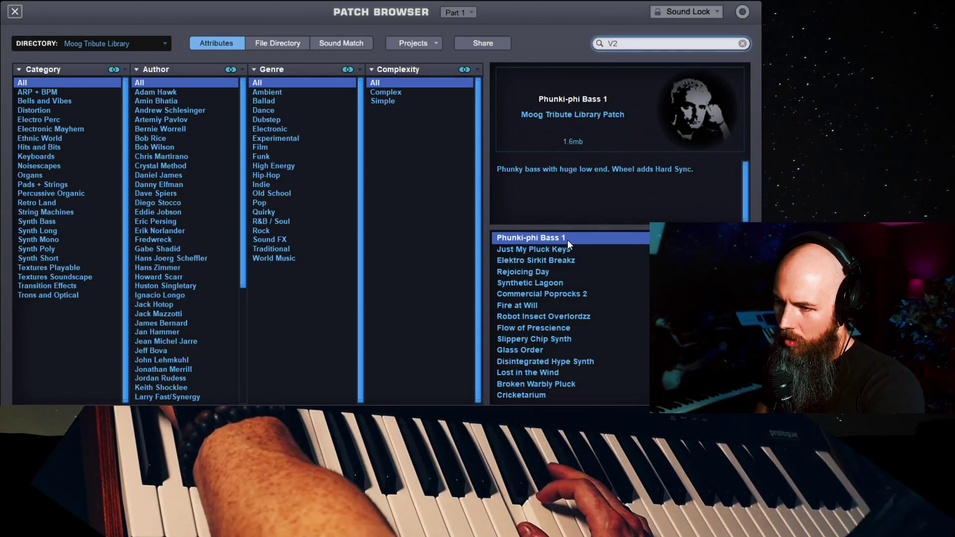
{"action": "left_click", "coordinate": [535, 260]}
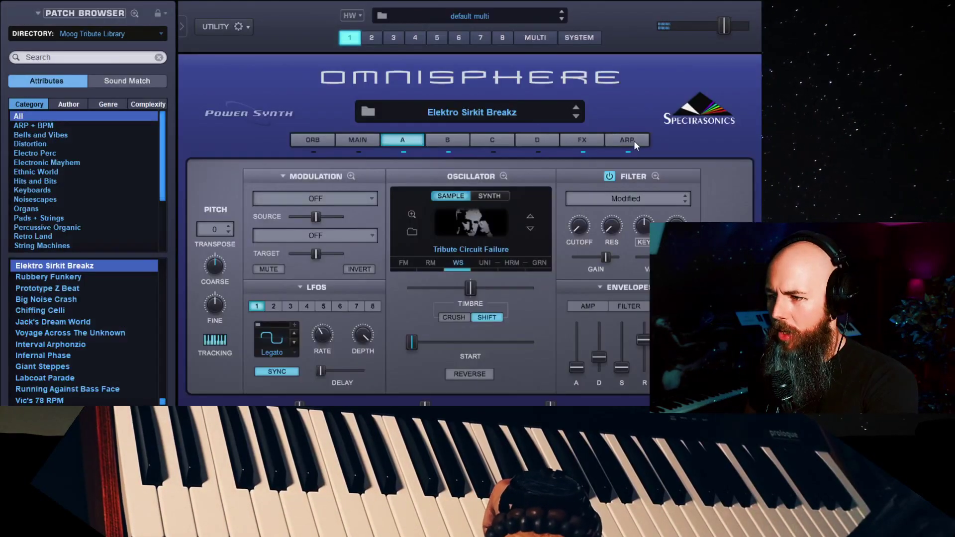
- Audition Mental Instability and Flow of Cognition, then load Vinyl Sonar Ping
{"action": "left_click", "coordinate": [627, 139]}
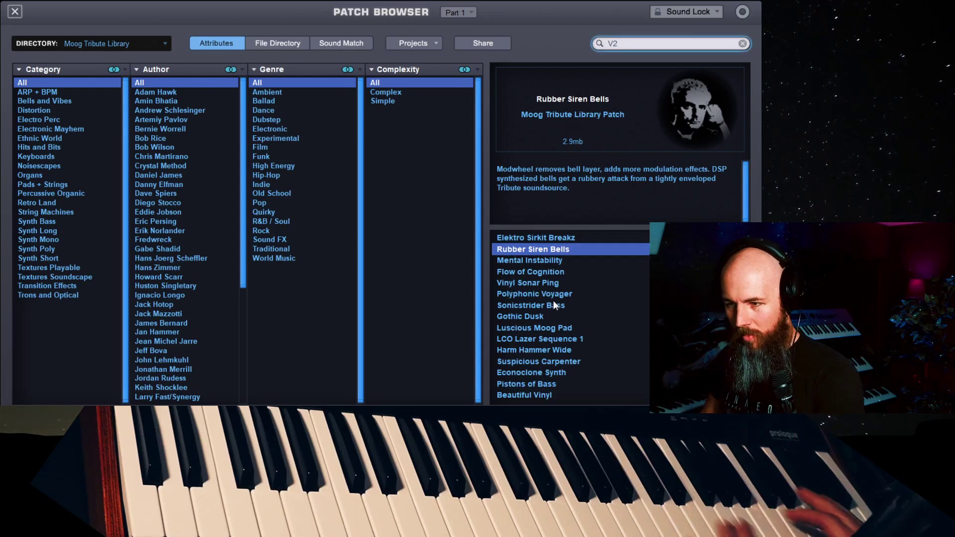
{"action": "left_click", "coordinate": [528, 260]}
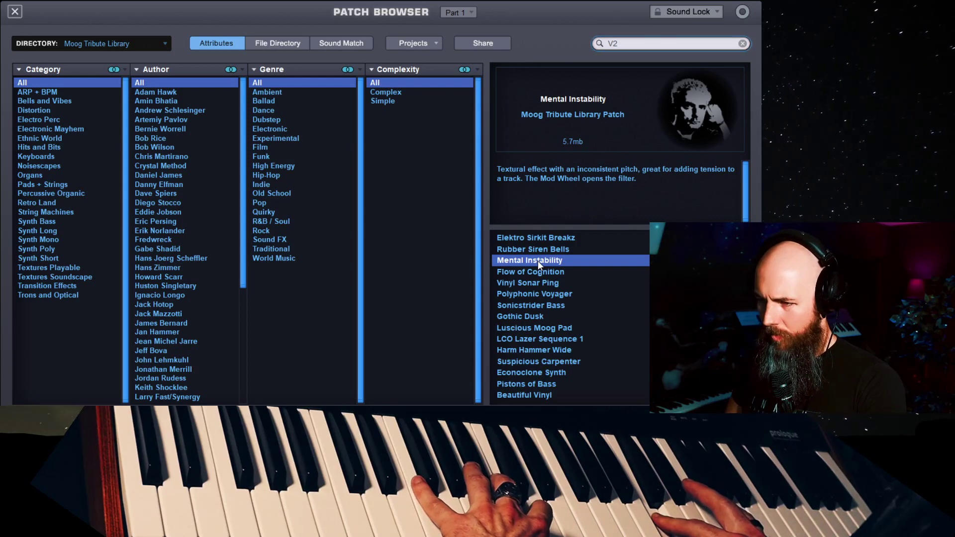
{"action": "mouse_move", "coordinate": [553, 280]}
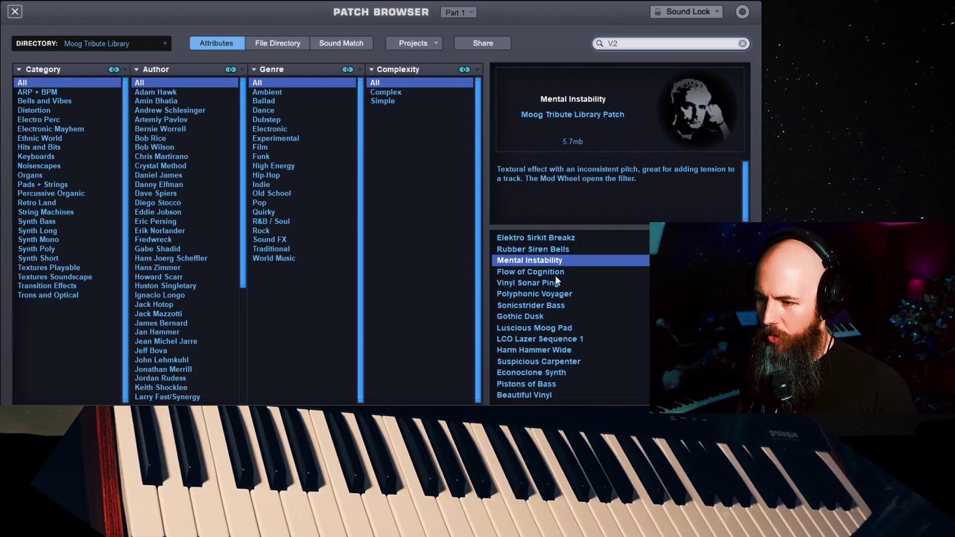
{"action": "left_click", "coordinate": [529, 271]}
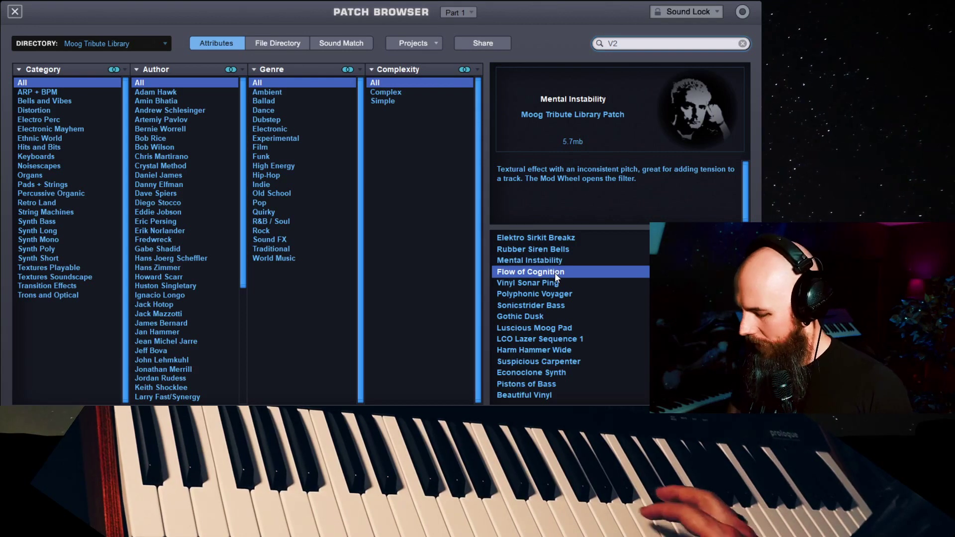
{"action": "left_click", "coordinate": [530, 272]}
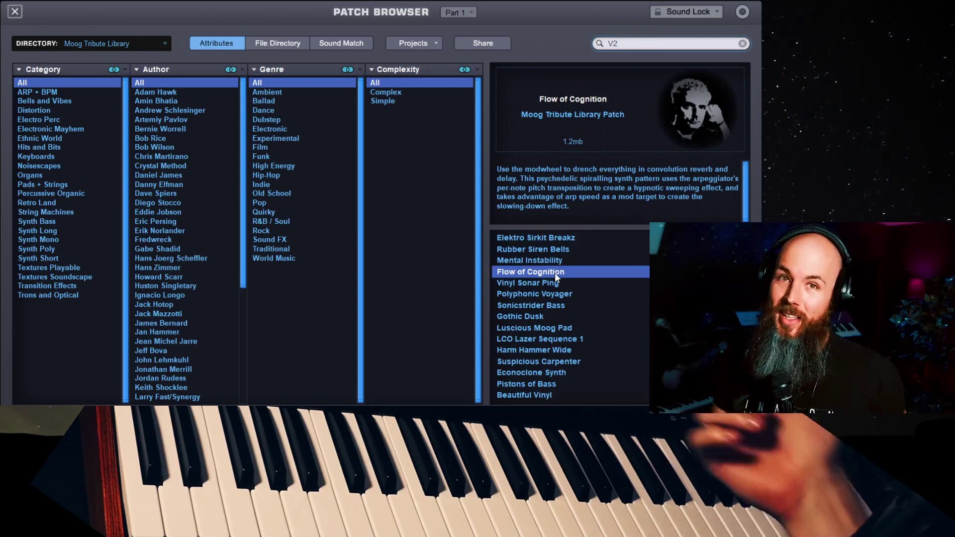
{"action": "left_click", "coordinate": [527, 282]}
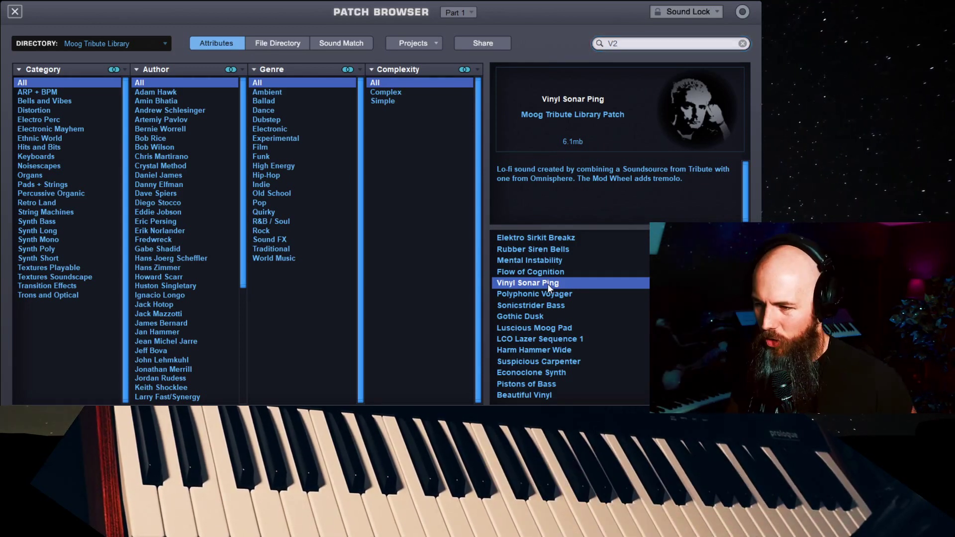
- Audition Sonicstrider Bass, Gothic Dusk and Luscious Moog Pad, then load LCO Lazer Sequence 1
{"action": "left_click", "coordinate": [530, 306]}
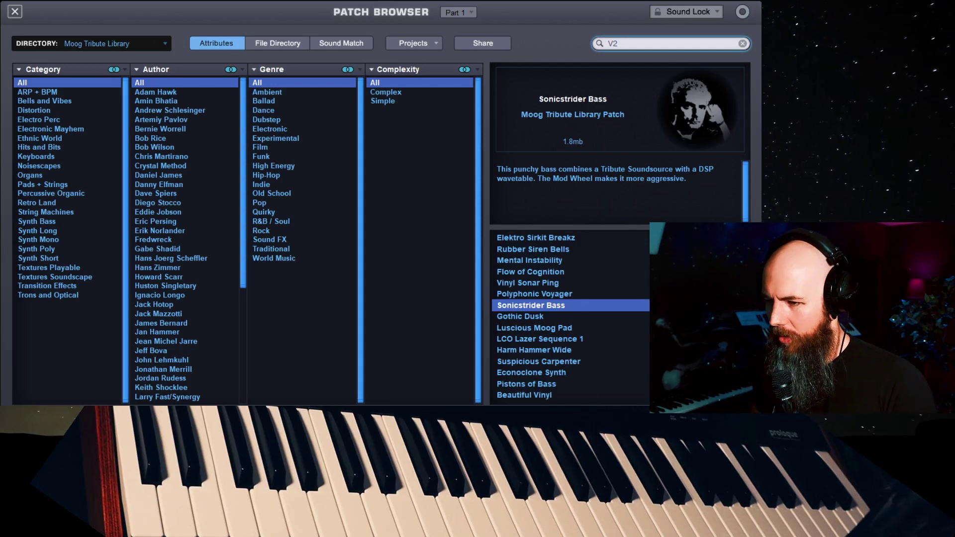
{"action": "left_click", "coordinate": [518, 316]}
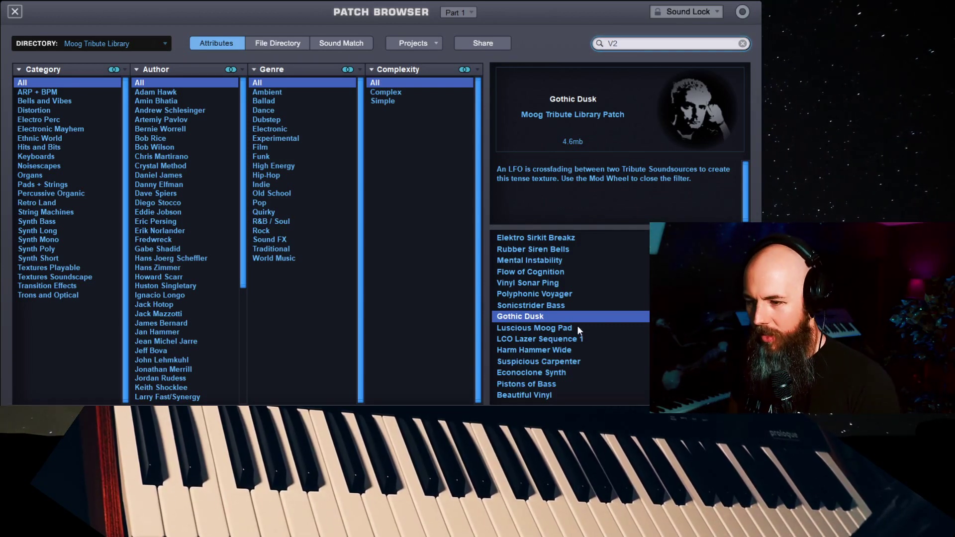
{"action": "left_click", "coordinate": [534, 327]}
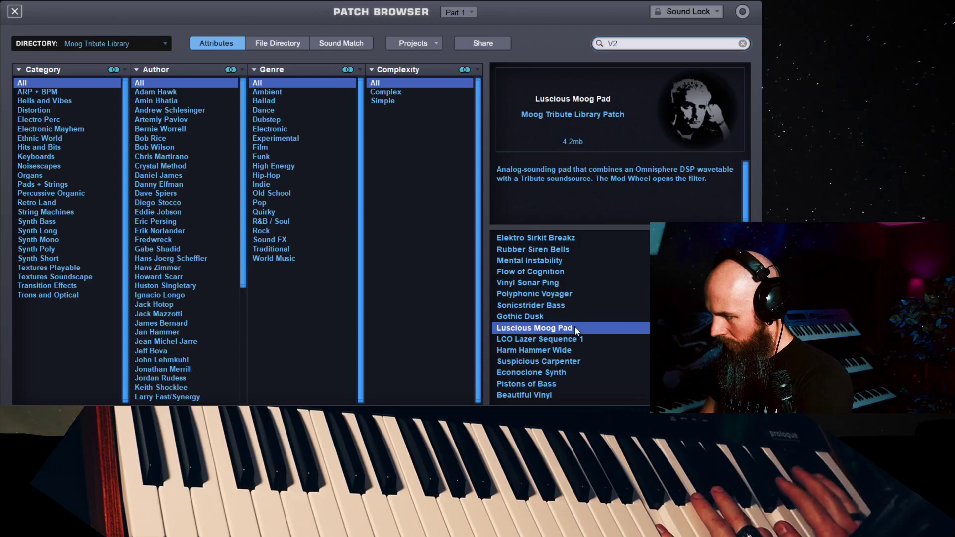
{"action": "left_click", "coordinate": [539, 338]}
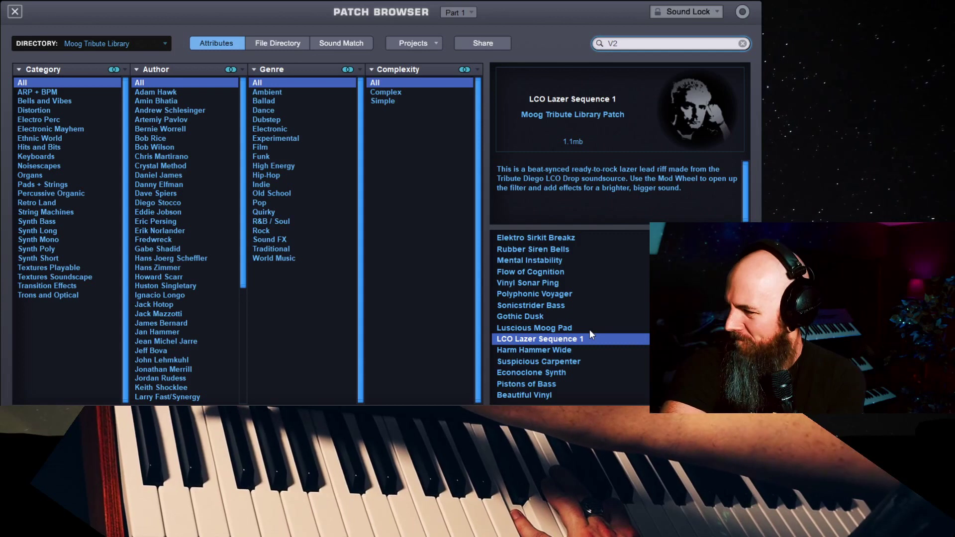
- Audition Harm Hammer Wide, Suspicious Carpenter and Econoclone Synth, then load Pistons of Bass
{"action": "left_click", "coordinate": [533, 349]}
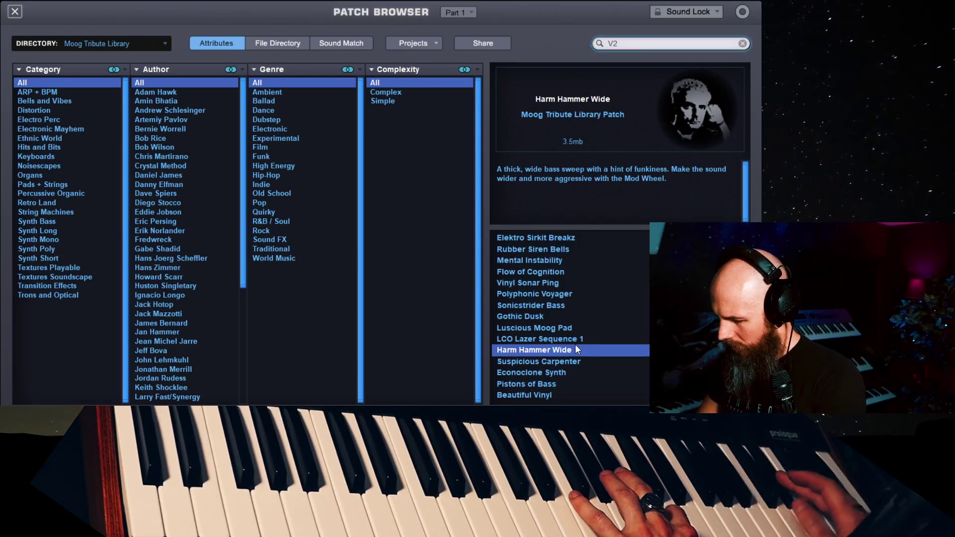
{"action": "left_click", "coordinate": [538, 361]}
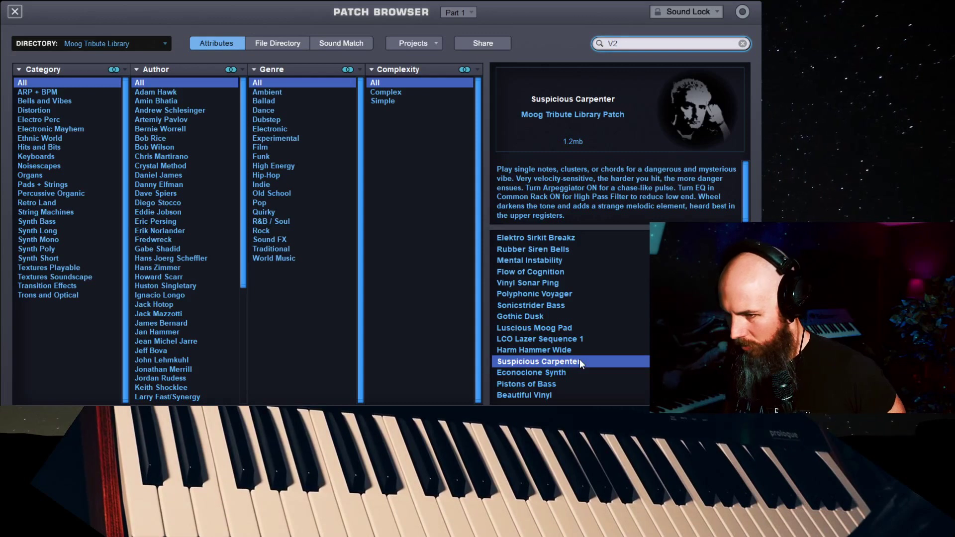
{"action": "left_click", "coordinate": [530, 371]}
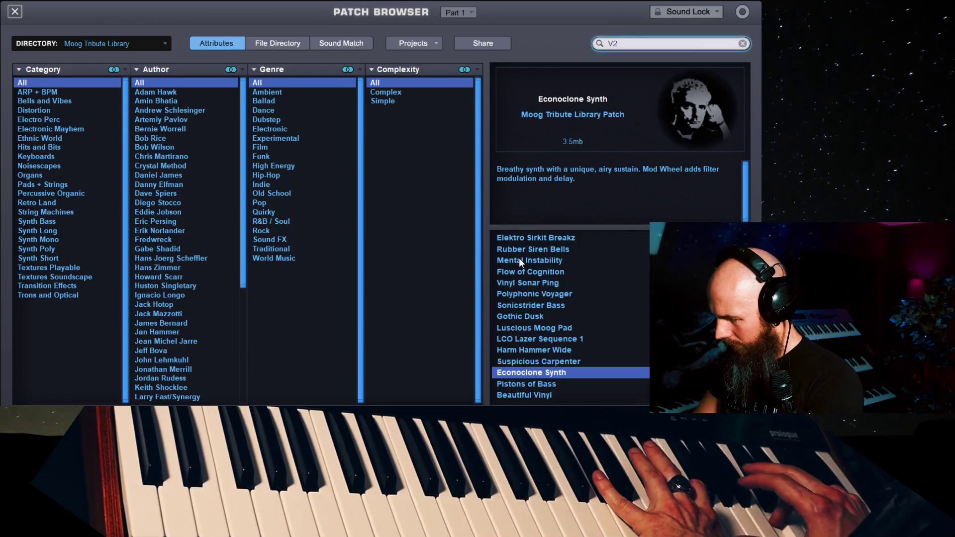
{"action": "left_click", "coordinate": [525, 384]}
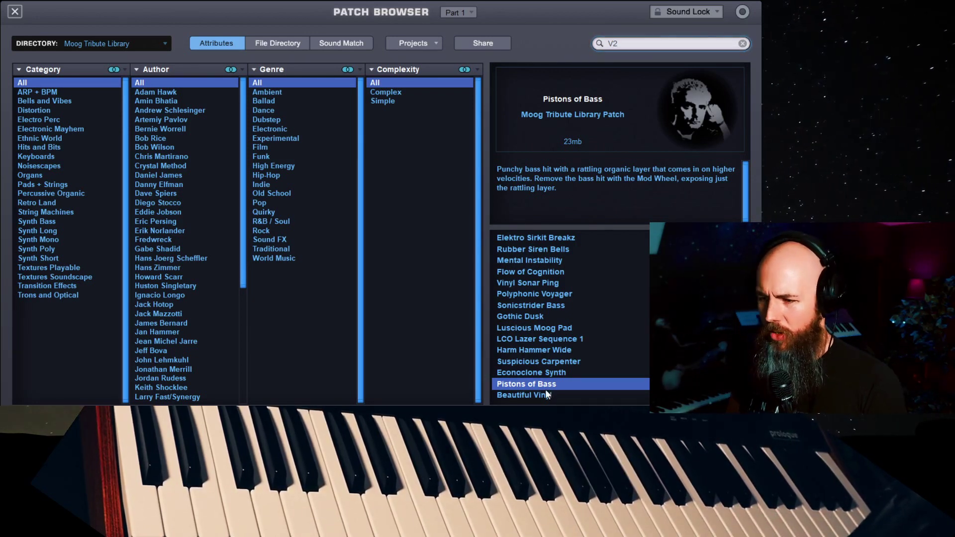
- Audition VHS Visitation further down the list, then load Last Remnant
{"action": "left_click", "coordinate": [524, 395]}
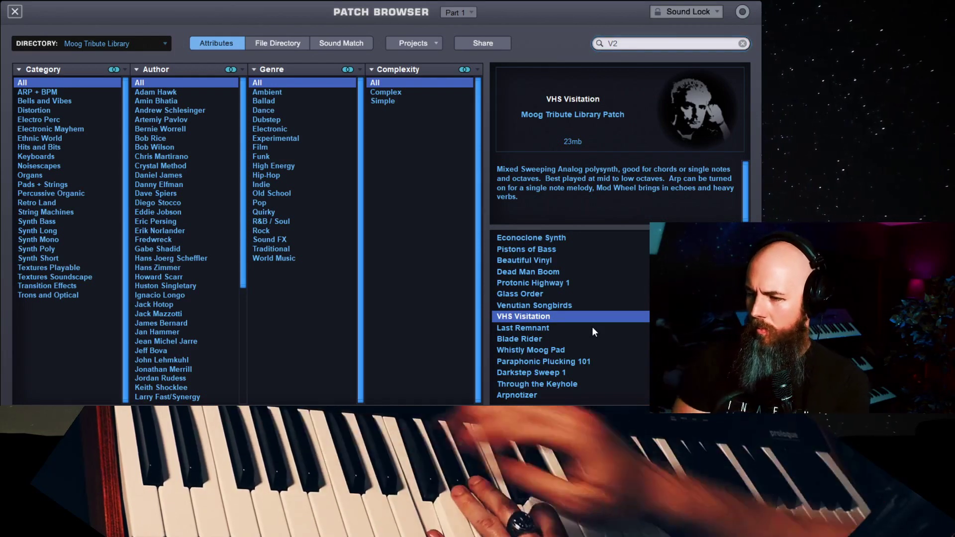
{"action": "left_click", "coordinate": [523, 327]}
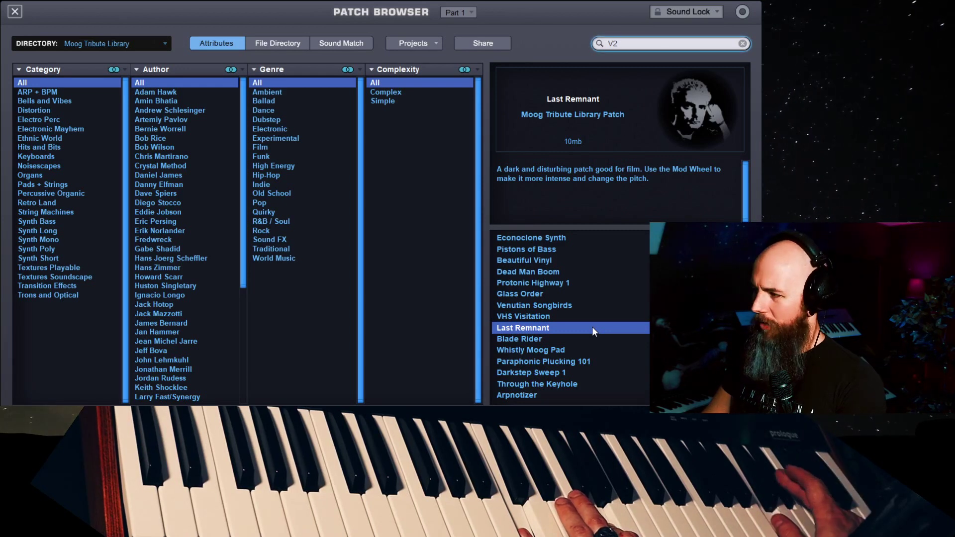
- Audition Blade Rider, Whistly Moog Pad, Arpnotizer and Ebb+Flow, then load Fluctuating Warmth
{"action": "left_click", "coordinate": [519, 339]}
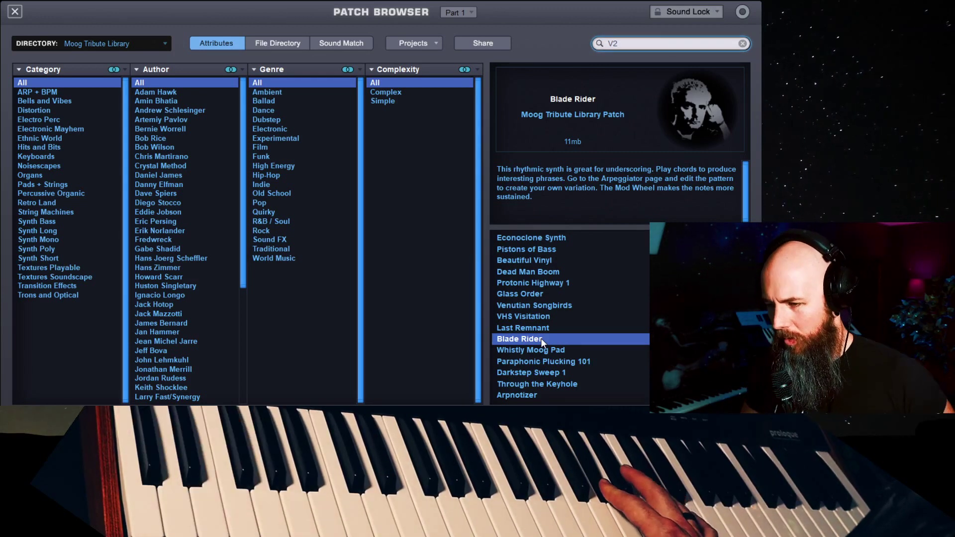
{"action": "left_click", "coordinate": [530, 349]}
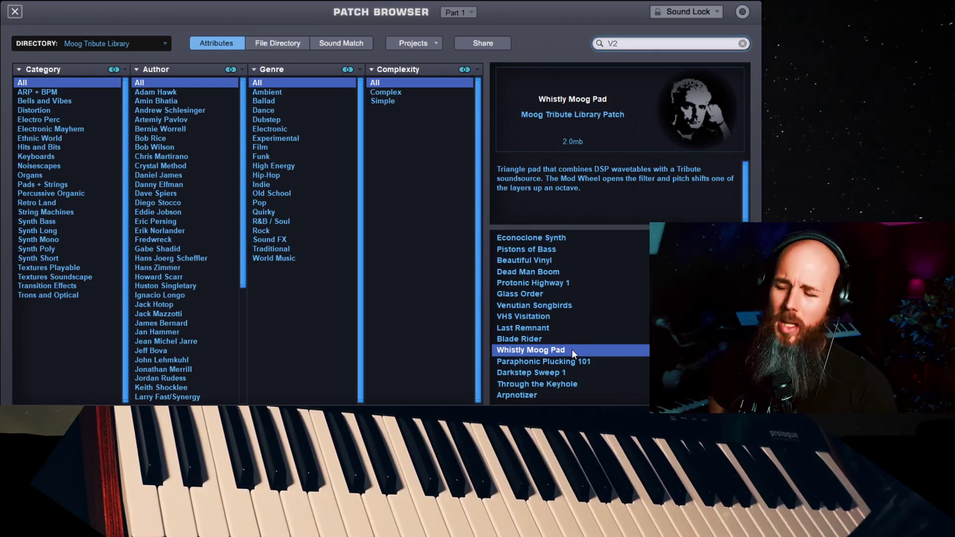
{"action": "left_click", "coordinate": [530, 372]}
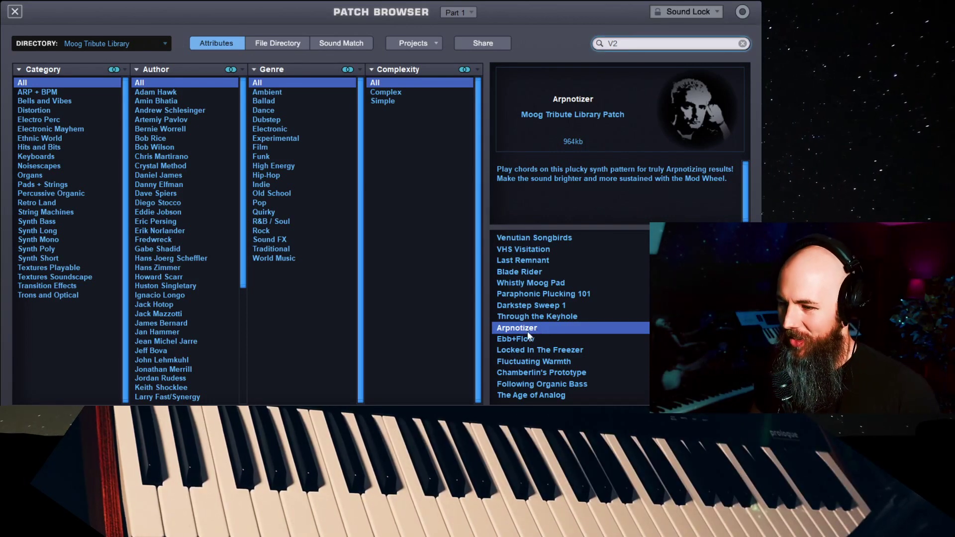
{"action": "left_click", "coordinate": [517, 338]}
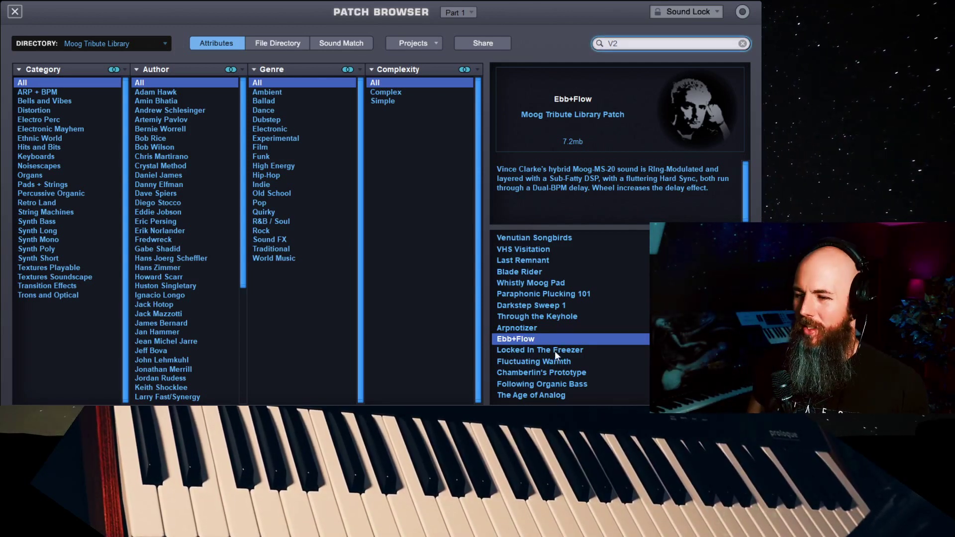
{"action": "left_click", "coordinate": [533, 361]}
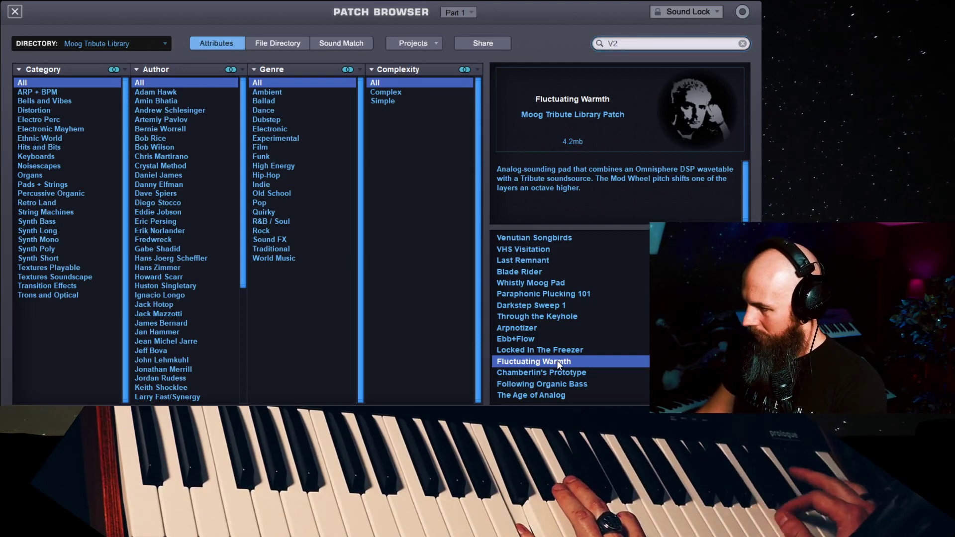
- Audition Love of Machinery and sVccVbVs, then load Dramalogue Anna from the V2 list
{"action": "left_click", "coordinate": [531, 338]}
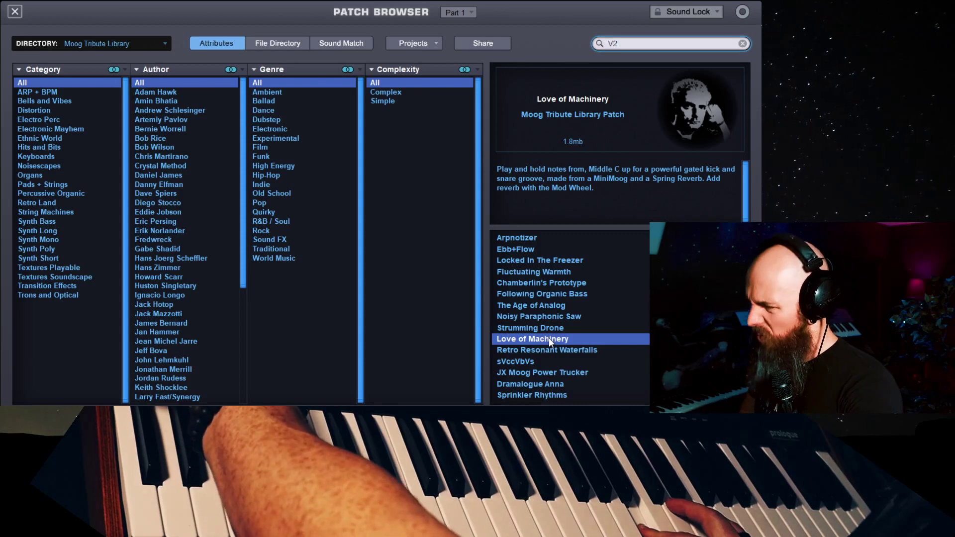
{"action": "left_click", "coordinate": [515, 361]}
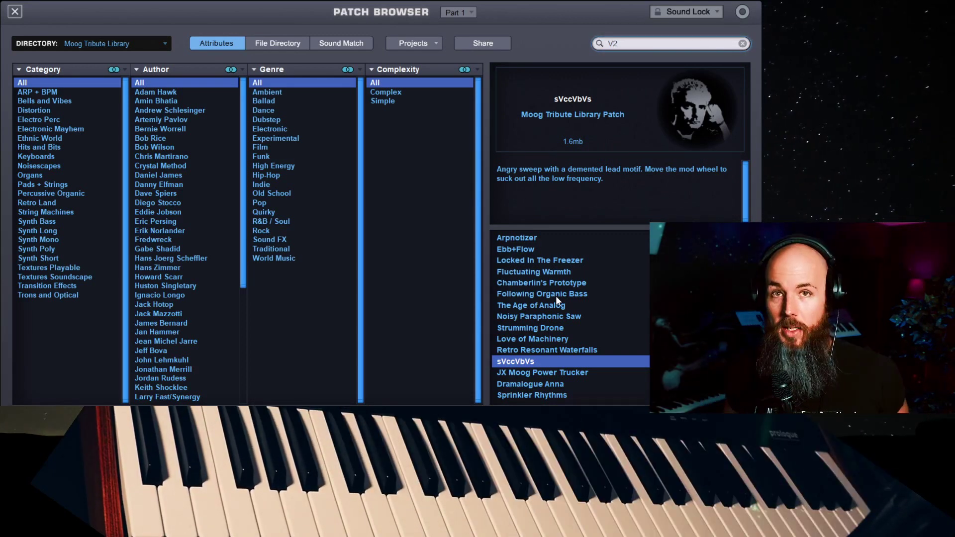
{"action": "left_click", "coordinate": [529, 384]}
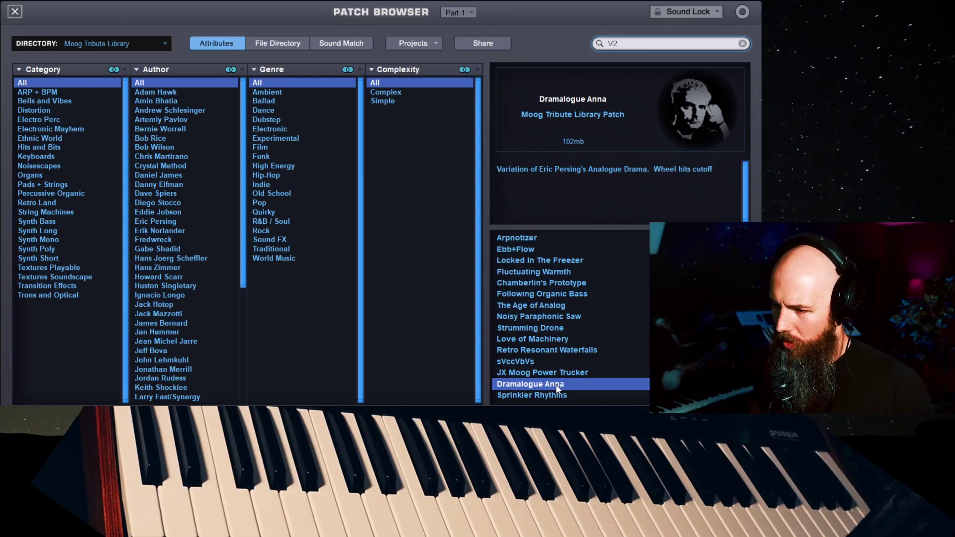
{"action": "scroll", "scroll_direction": "down", "scroll_amount": 3}
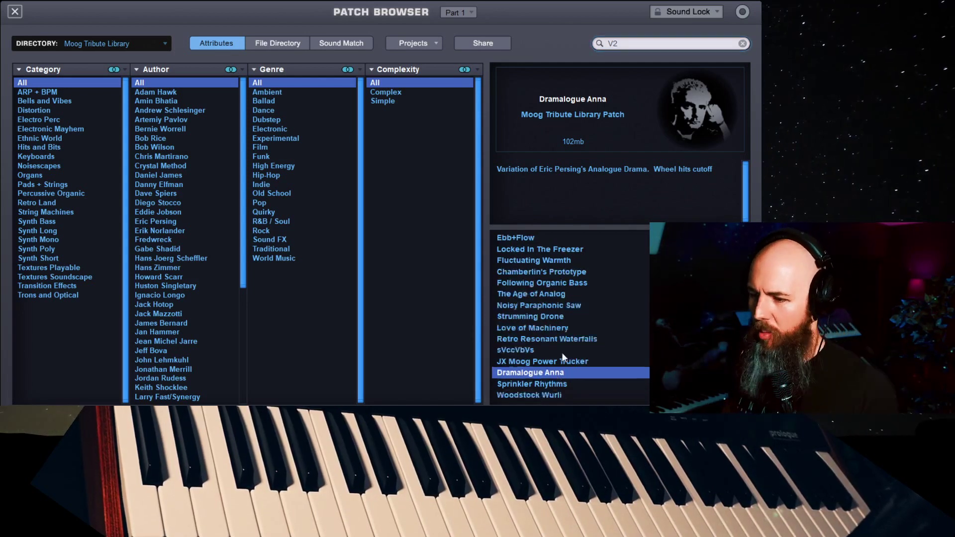
{"action": "scroll", "scroll_direction": "down", "scroll_amount": 3}
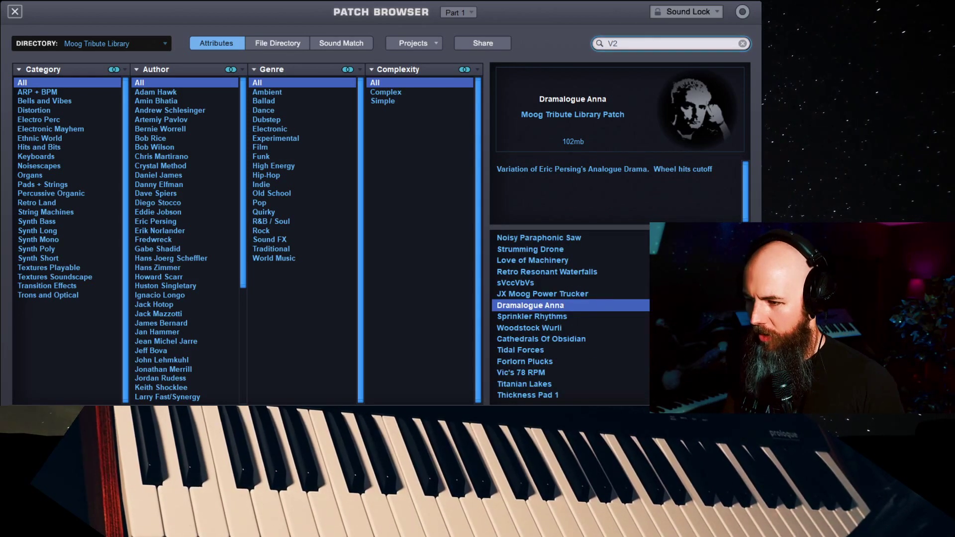
- Audition Vic's 78 RPM, Jumping Jill, Get Yer Freak On, Industrial Revolution Hits, then load Disintegrated Help Synth
{"action": "left_click", "coordinate": [520, 293]}
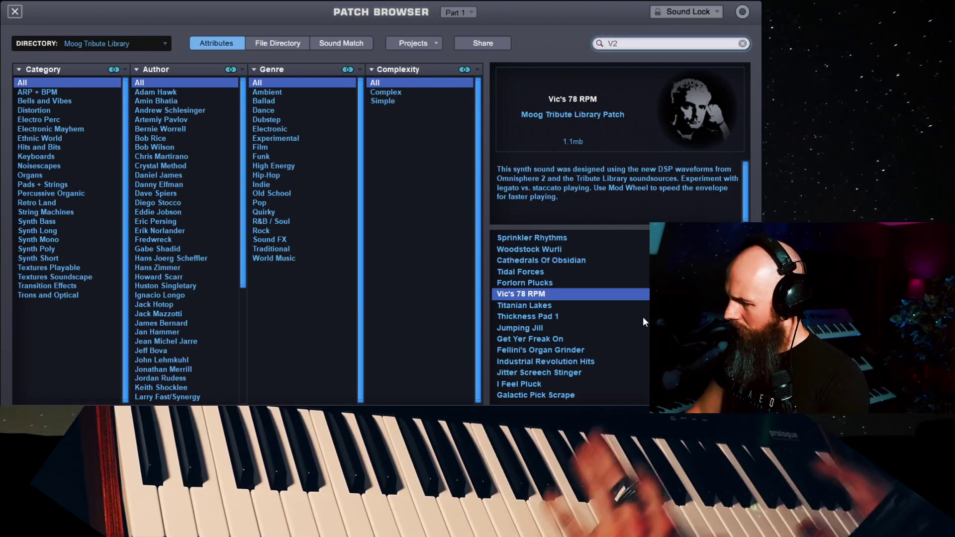
{"action": "left_click", "coordinate": [529, 338]}
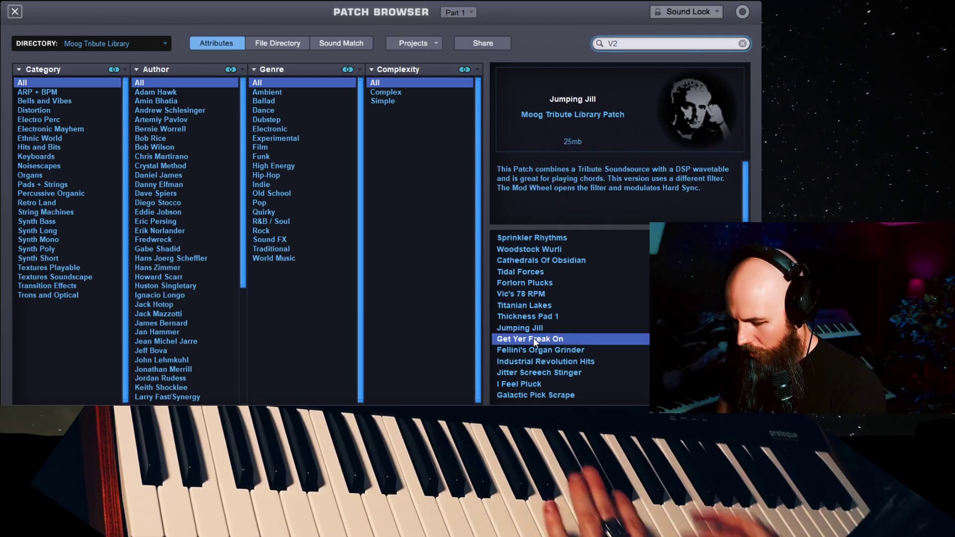
{"action": "left_click", "coordinate": [530, 339]}
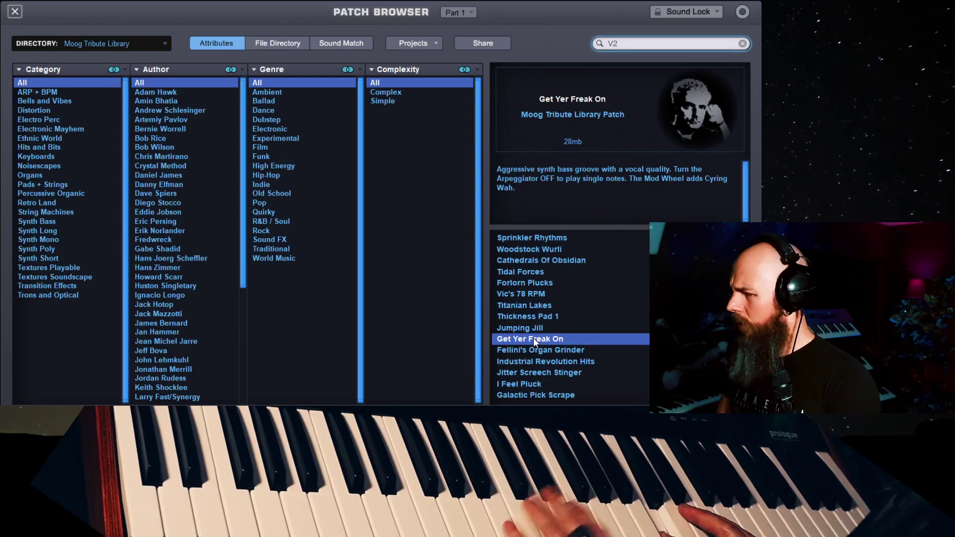
{"action": "left_click", "coordinate": [545, 361]}
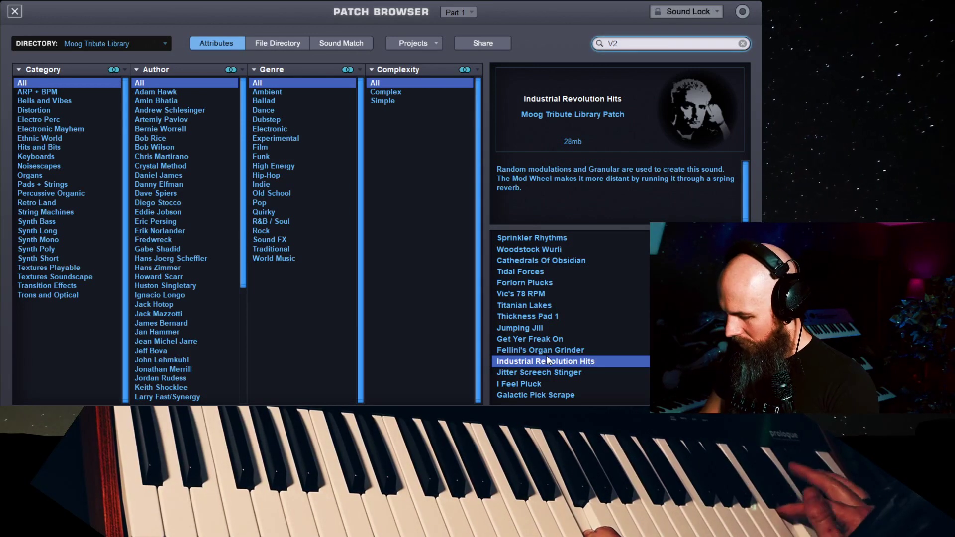
{"action": "left_click", "coordinate": [538, 372]}
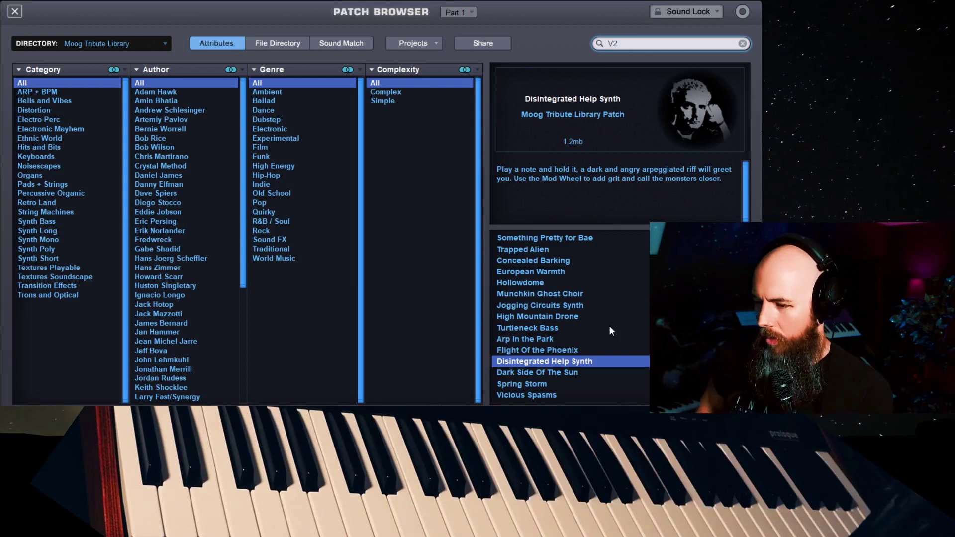
- Audition Dark Side Of The Sun and Vicious Spasms, ending with Colouratura loaded
{"action": "left_click", "coordinate": [536, 372]}
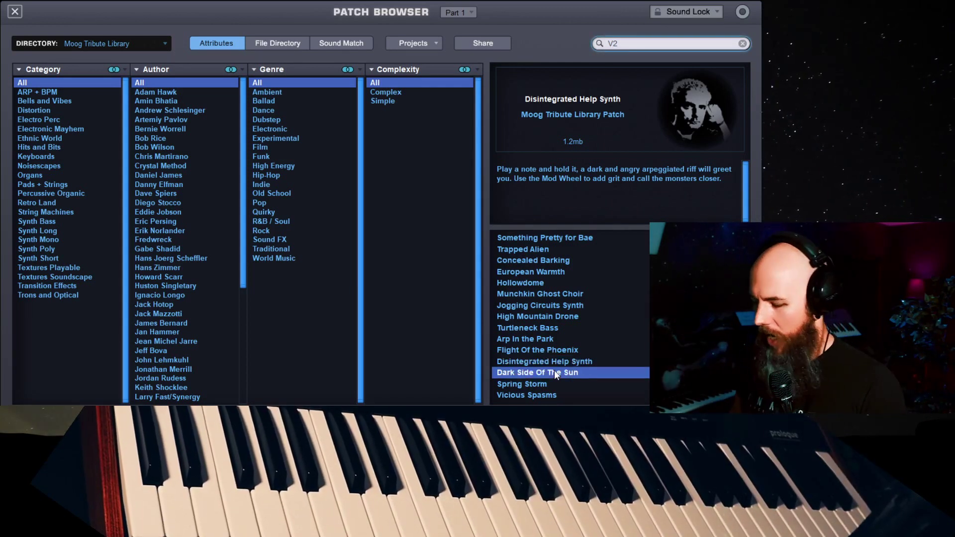
{"action": "left_click", "coordinate": [537, 372]}
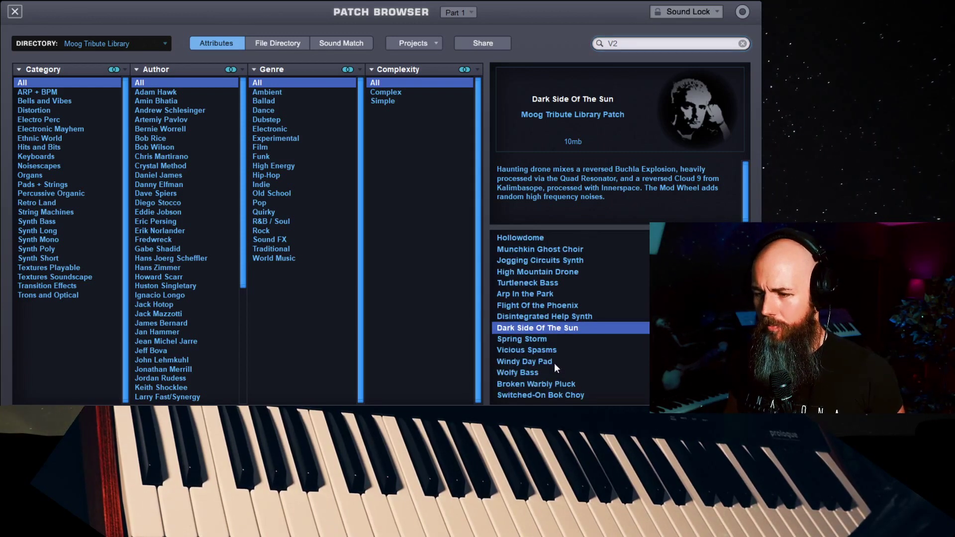
{"action": "left_click", "coordinate": [526, 349]}
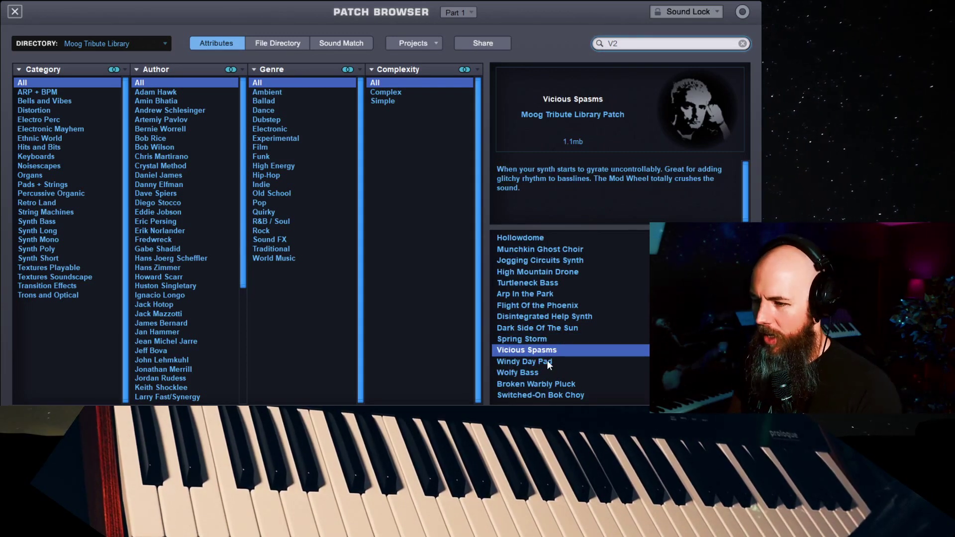
{"action": "left_click", "coordinate": [525, 361]}
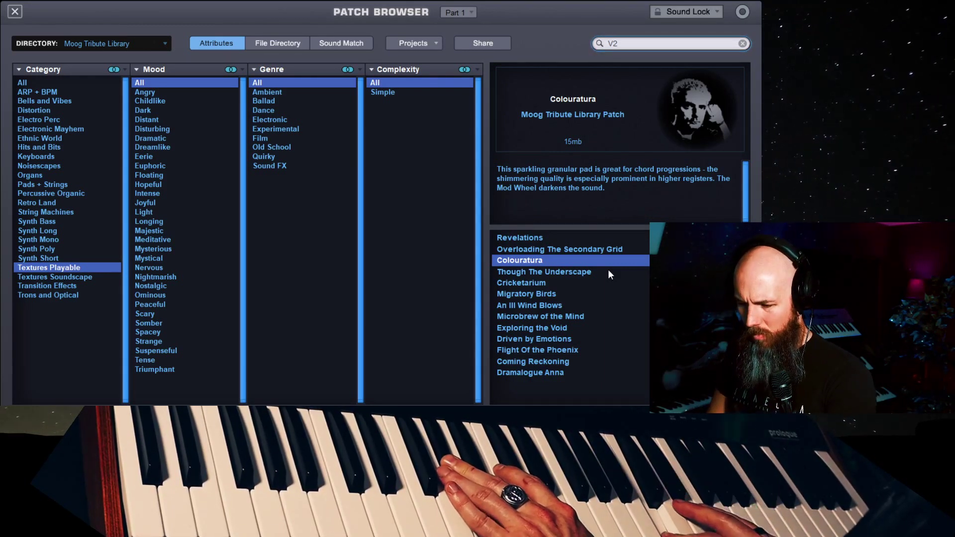
- Audition Though The Underscape, An Ill Wind Blows, Microbrew of the Mind and Exploring the Void
{"action": "left_click", "coordinate": [544, 272]}
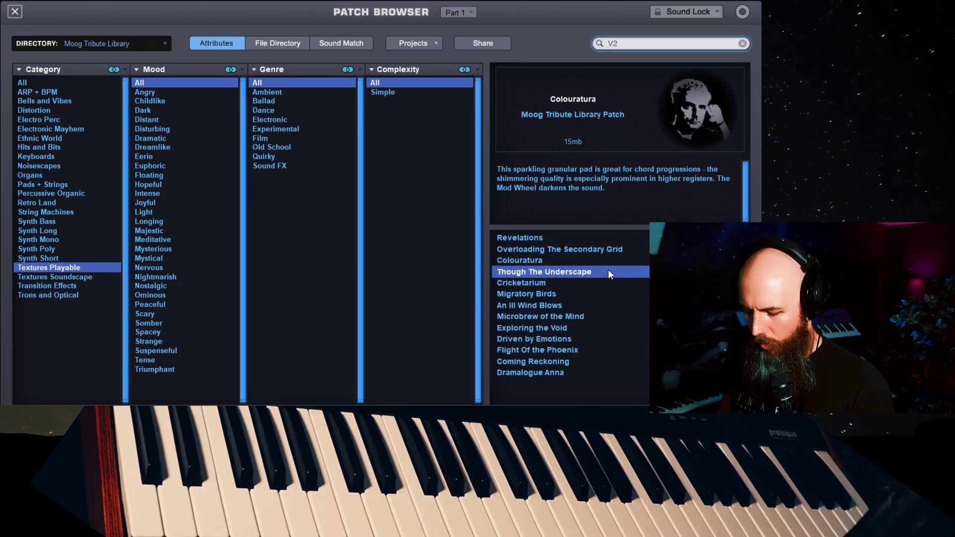
{"action": "left_click", "coordinate": [543, 272]}
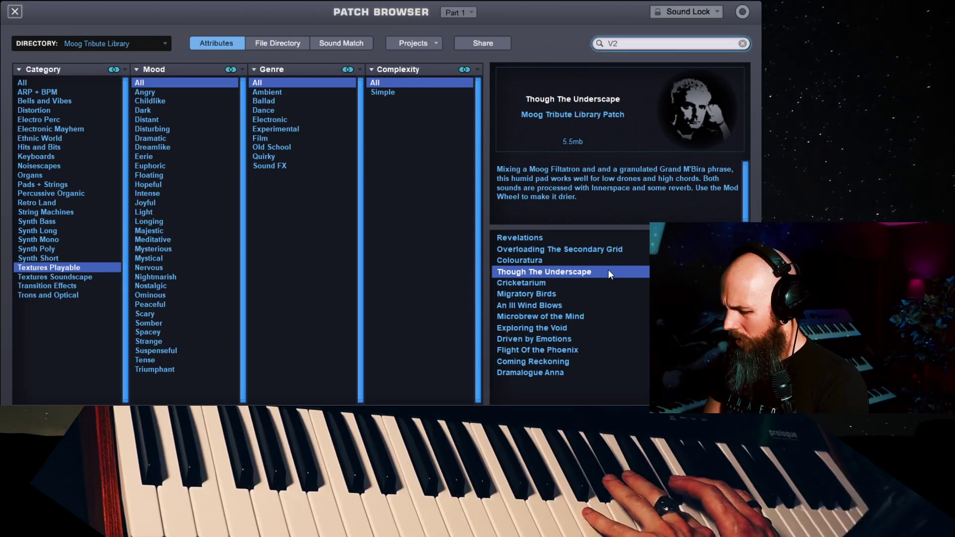
{"action": "left_click", "coordinate": [528, 305]}
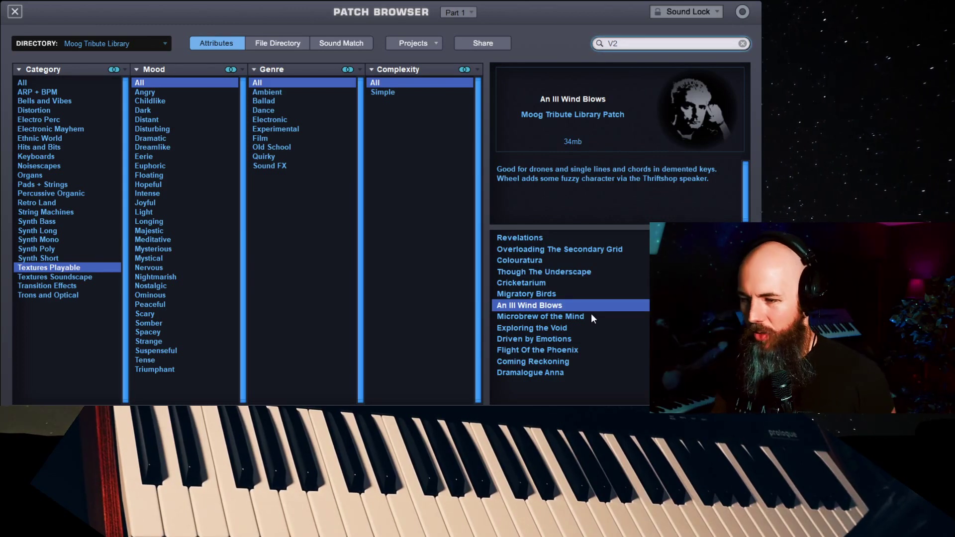
{"action": "left_click", "coordinate": [539, 317]}
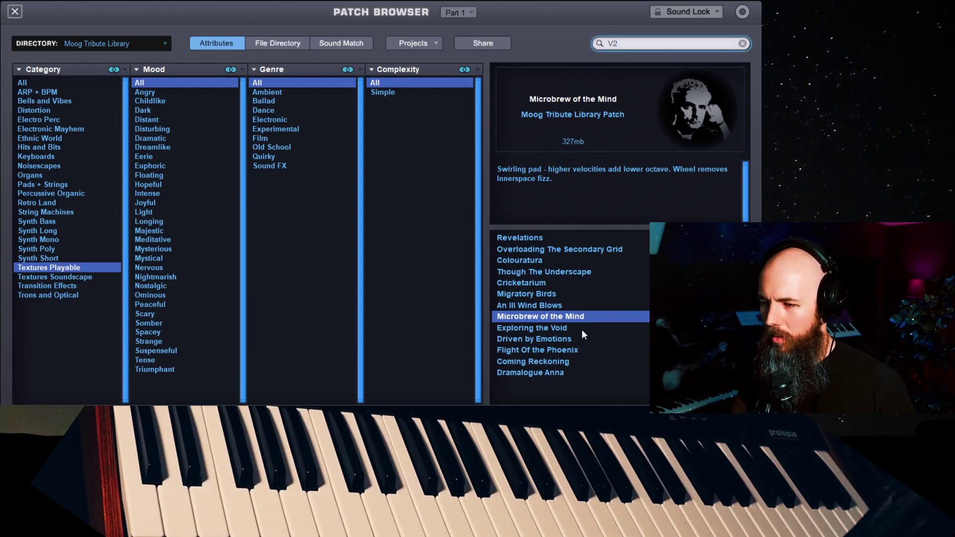
{"action": "left_click", "coordinate": [539, 327]}
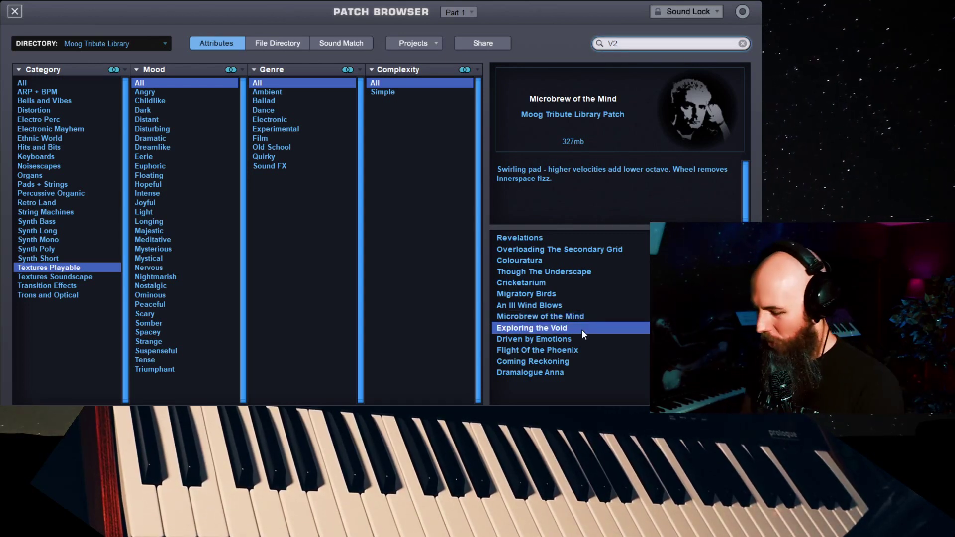
{"action": "left_click", "coordinate": [534, 327]}
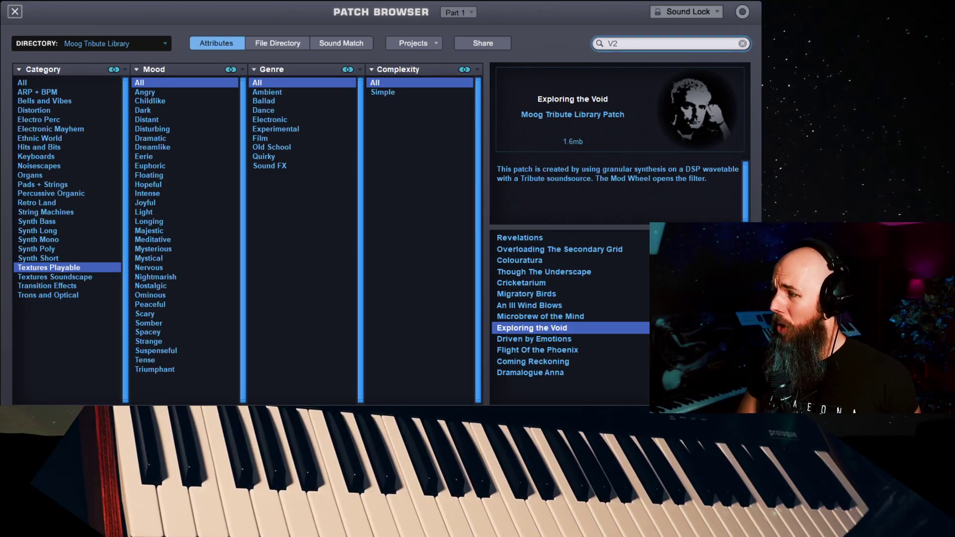
- Load Purdy Pad from the Pads + Strings category
{"action": "left_click", "coordinate": [42, 184]}
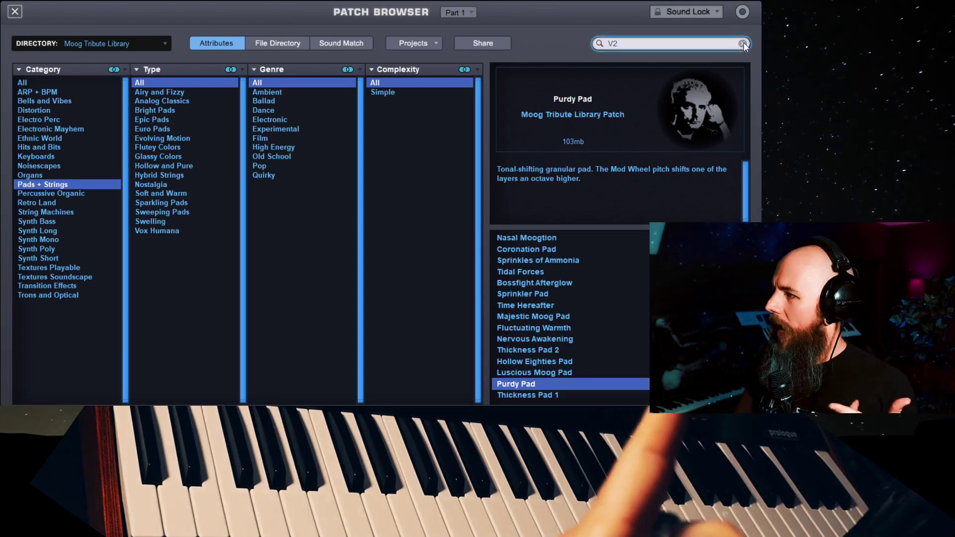
- Clear the V2 search and browse by author, viewing Yiannis Anastos-Prastacos then Vince Clarke's patches
{"action": "left_click", "coordinate": [741, 43]}
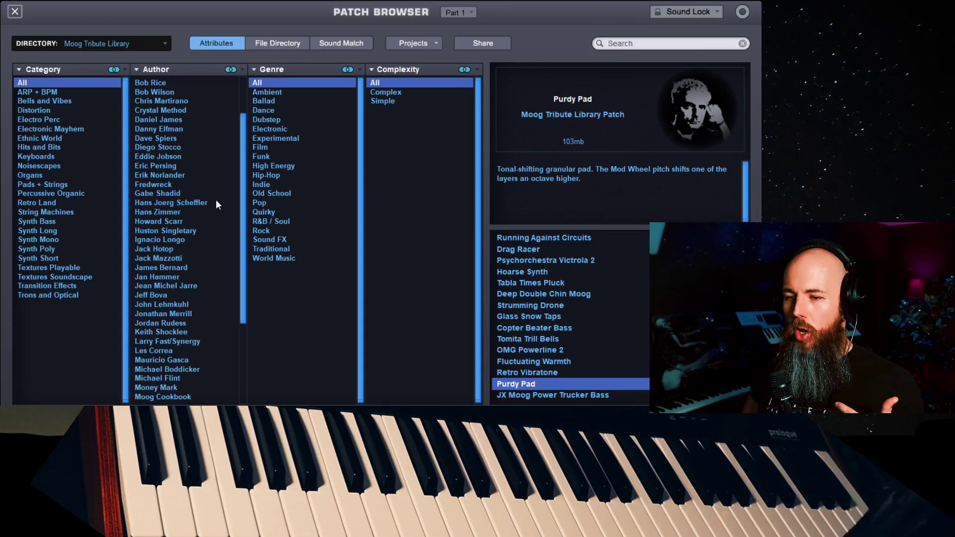
{"action": "scroll", "scroll_direction": "down", "scroll_amount": 3}
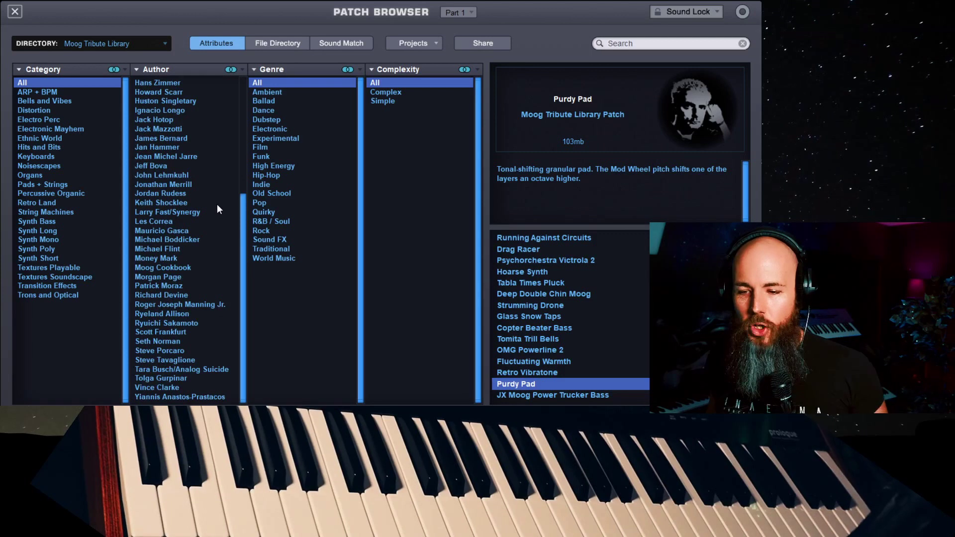
{"action": "left_click", "coordinate": [179, 396]}
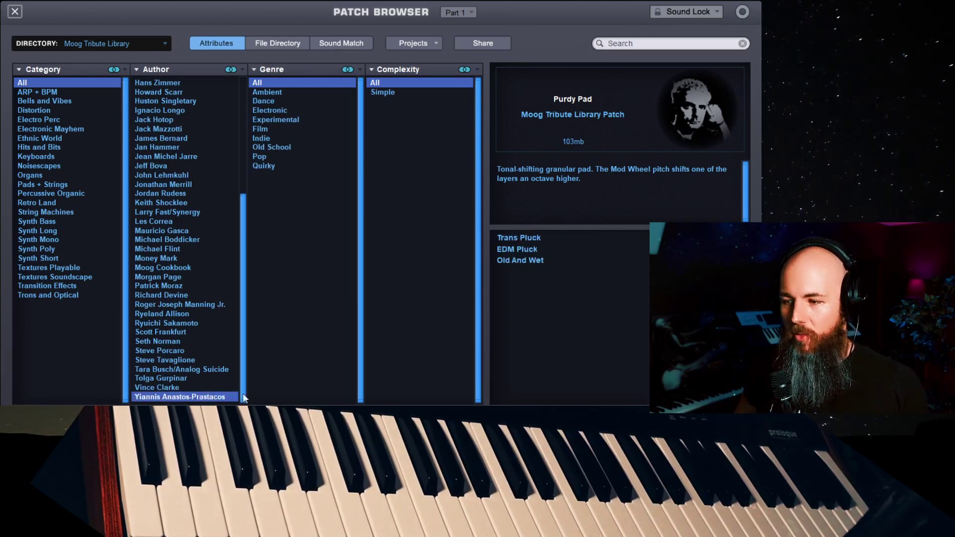
{"action": "left_click", "coordinate": [156, 387]}
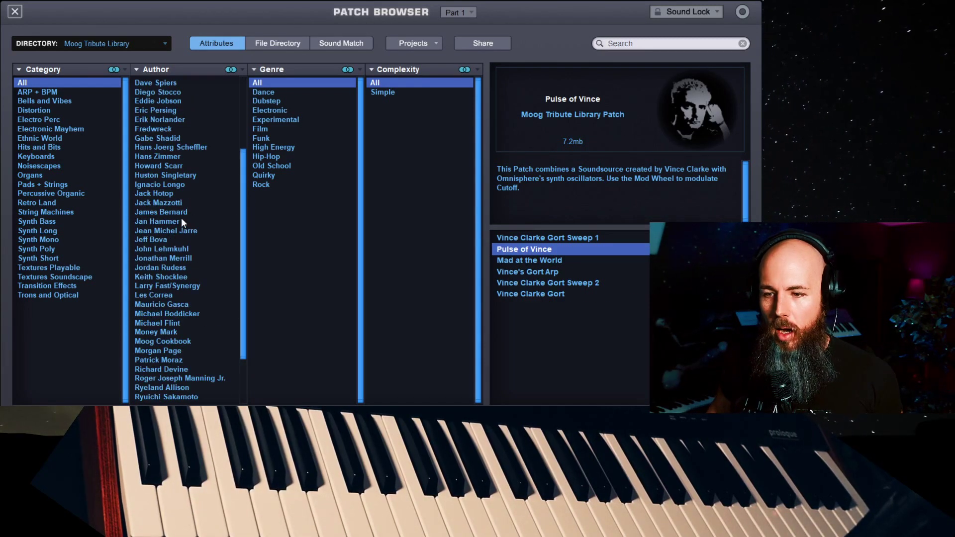
- Load The Universe Is All Around Us from Jan Hammer's patches, then list Hans Zimmer's patches
{"action": "left_click", "coordinate": [157, 221]}
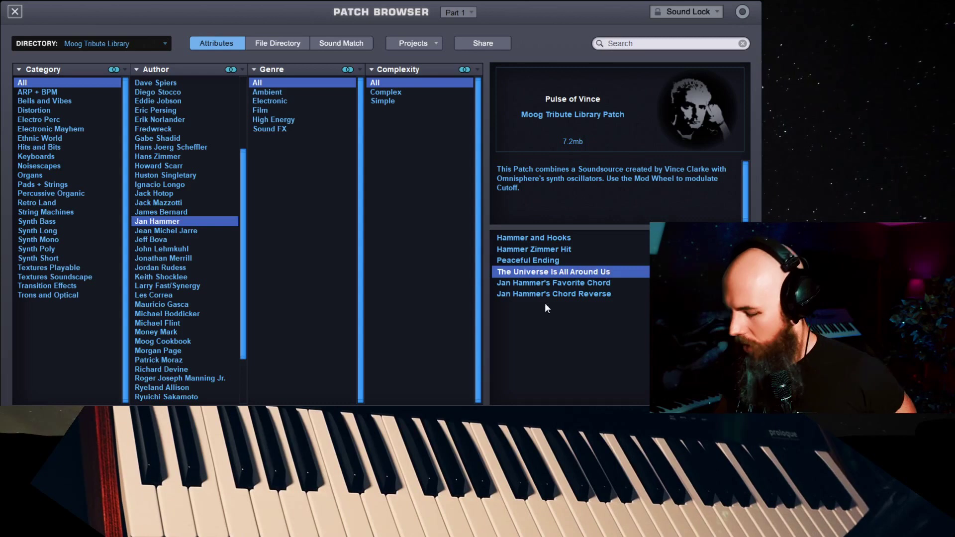
{"action": "left_click", "coordinate": [552, 272]}
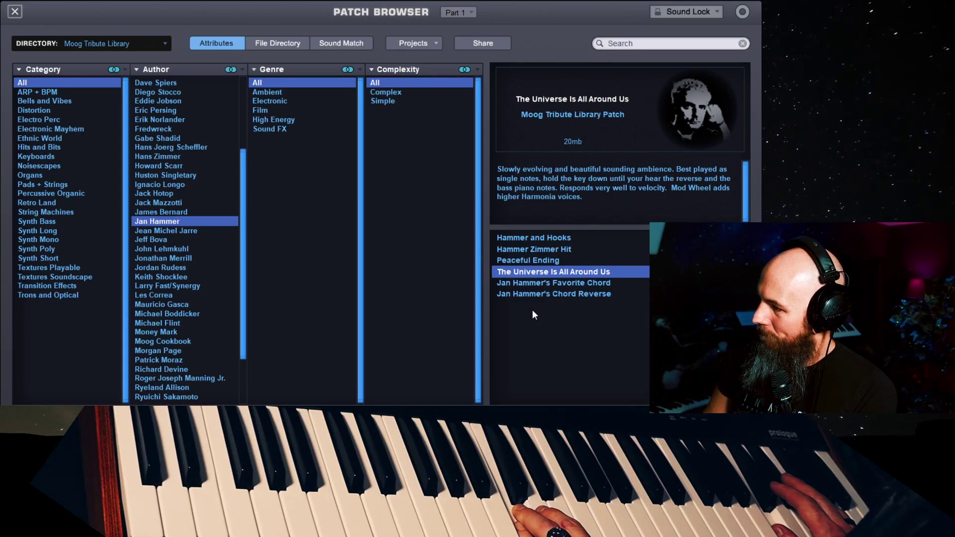
{"action": "left_click", "coordinate": [157, 156]}
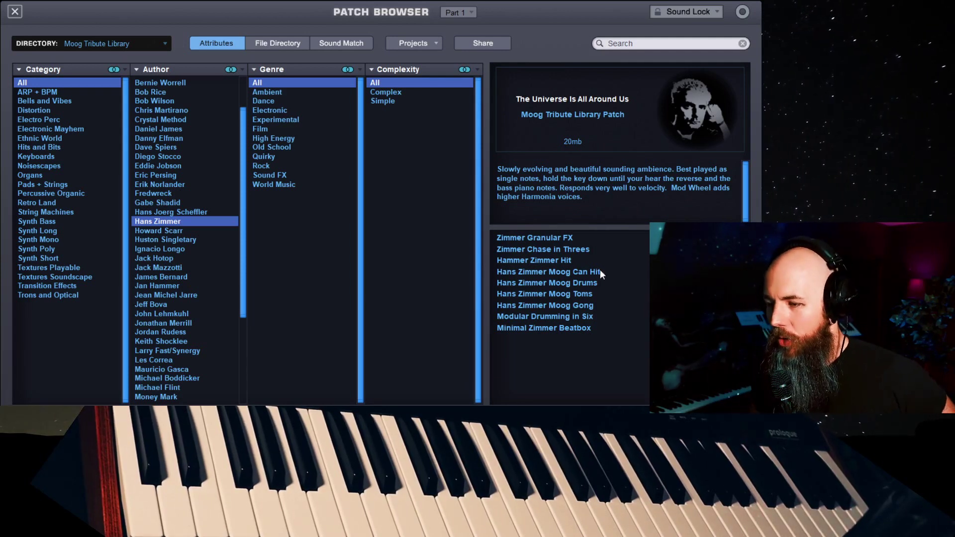
- Audition Hans Zimmer Moog Can Hit and Moog Drums, then switch to Richard Devine's patches
{"action": "left_click", "coordinate": [546, 283]}
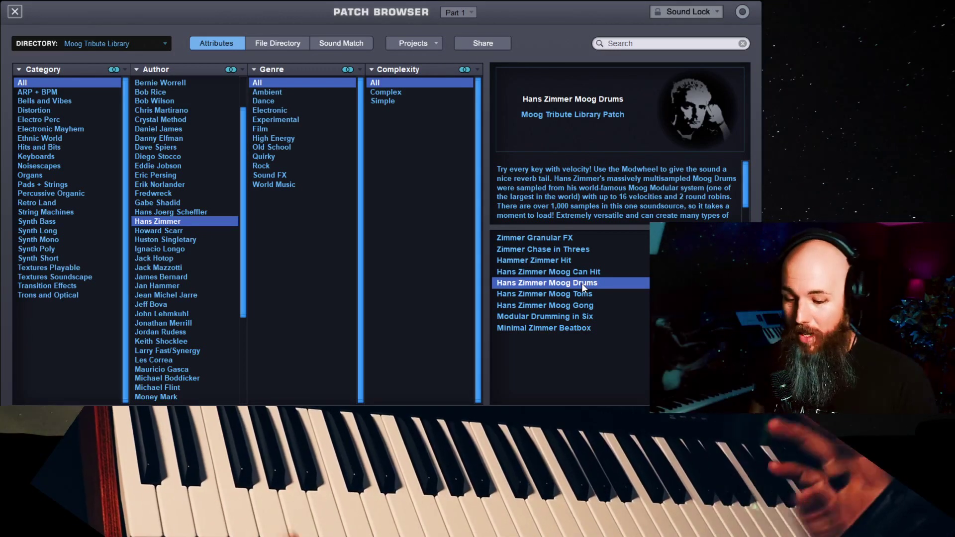
{"action": "left_click", "coordinate": [544, 316]}
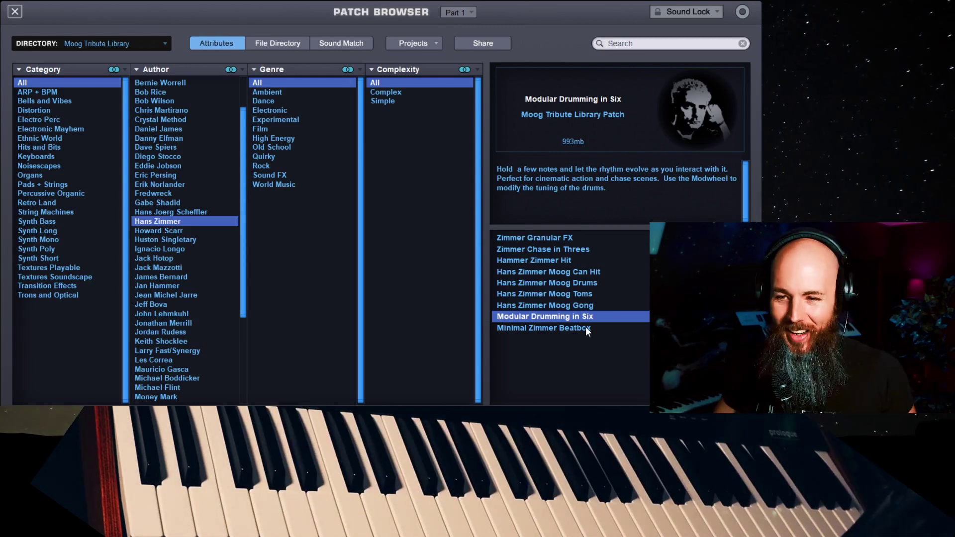
{"action": "left_click", "coordinate": [161, 294]}
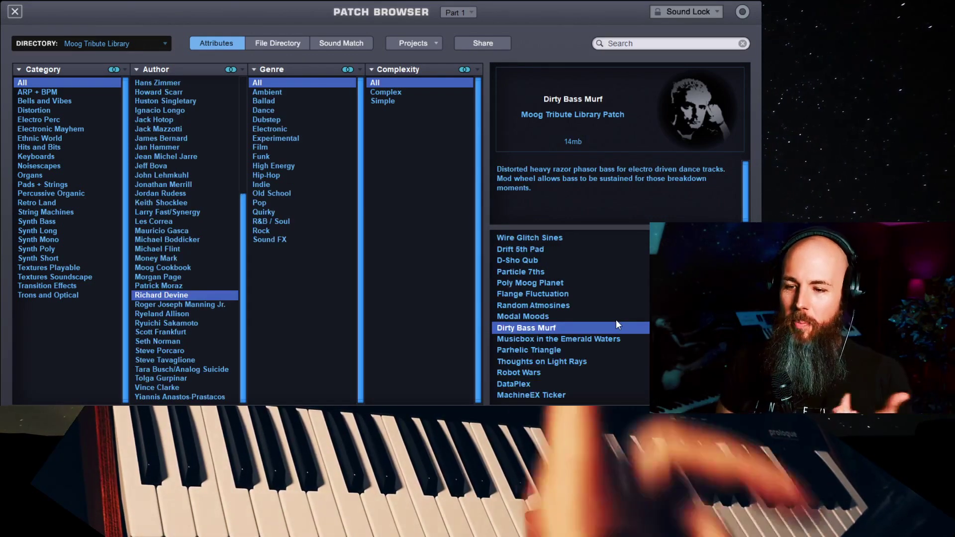